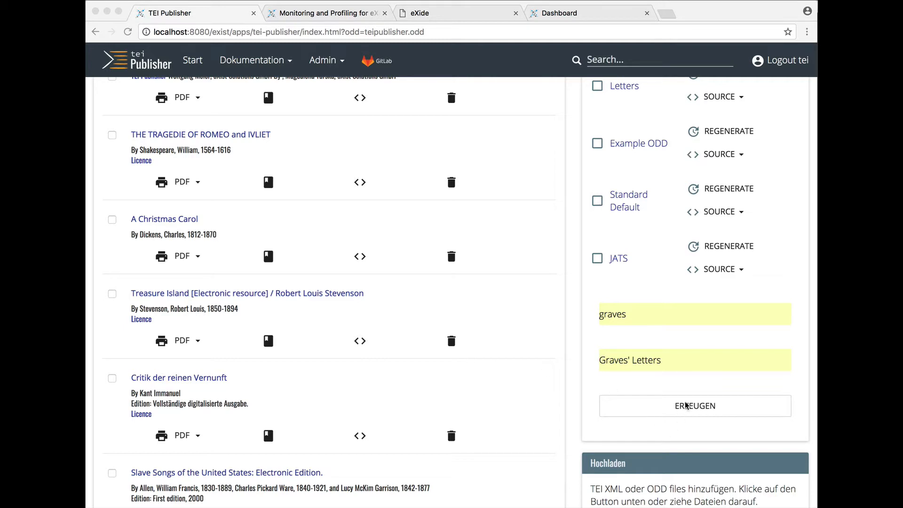
# Create the graves customization 'Graves' Letters' and tick it as the active ODD.
pyautogui.click(694, 405)
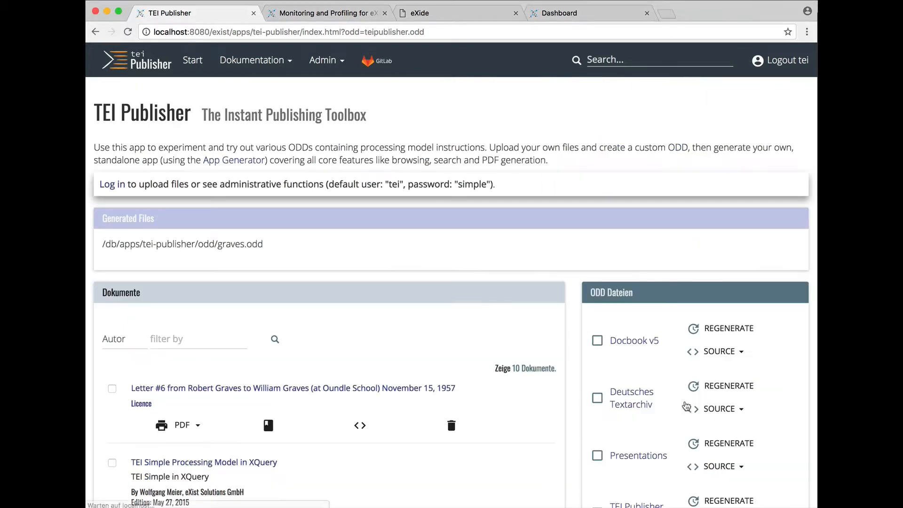
pyautogui.scroll(-3)
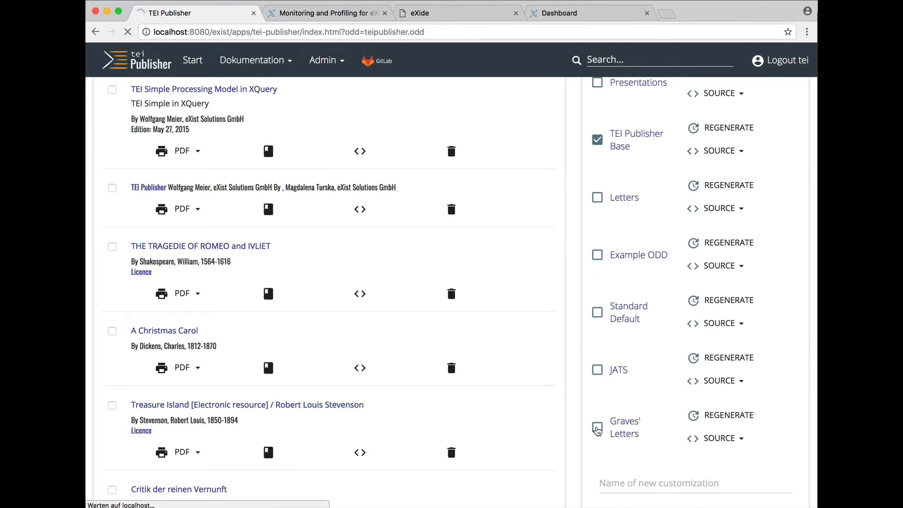
pyautogui.click(624, 427)
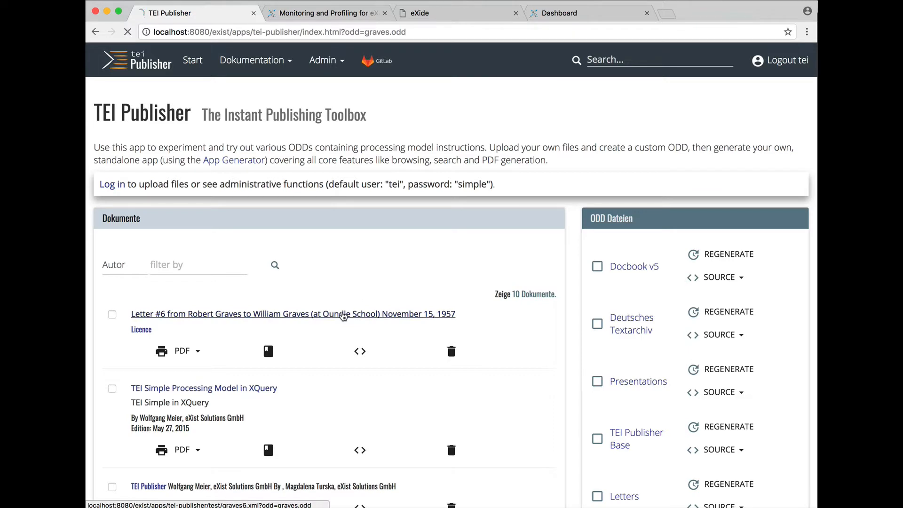
# Display Letter #6 (November 15, 1957), then choose ODD Editieren from the Admin menu.
pyautogui.click(292, 314)
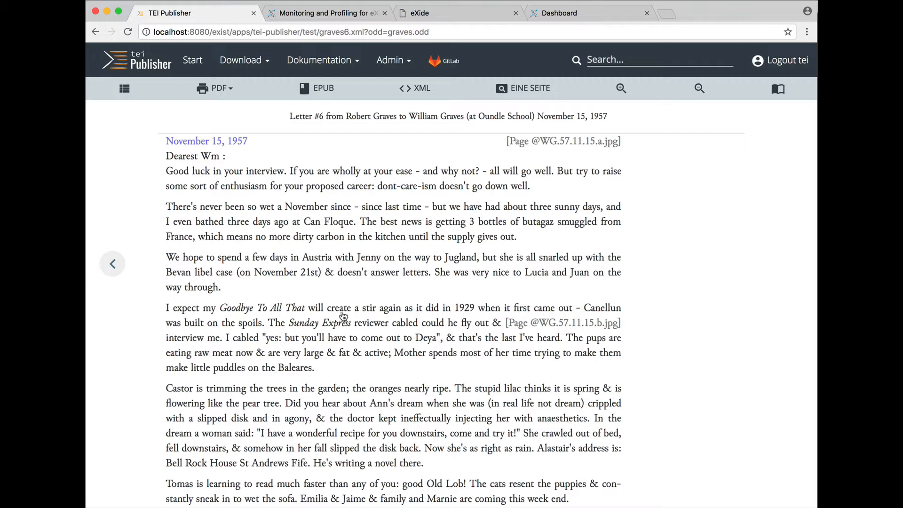
pyautogui.moveTo(433, 162)
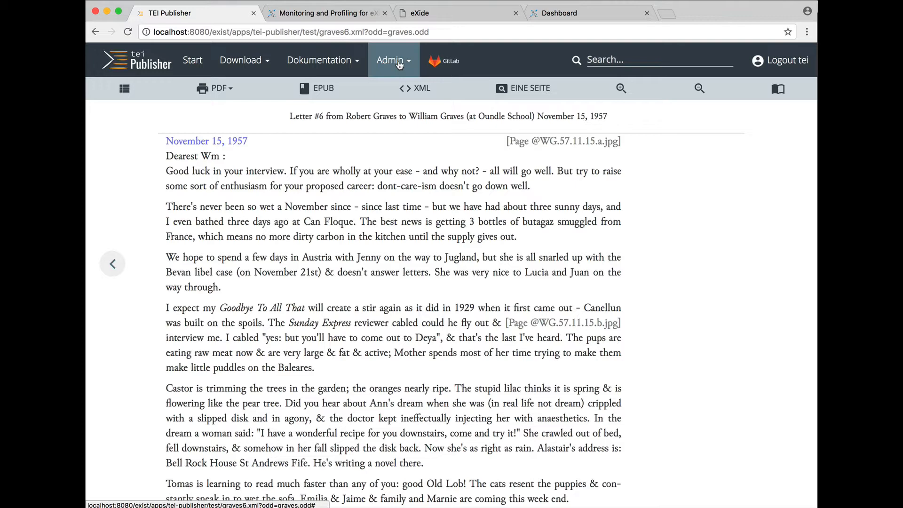
pyautogui.click(391, 60)
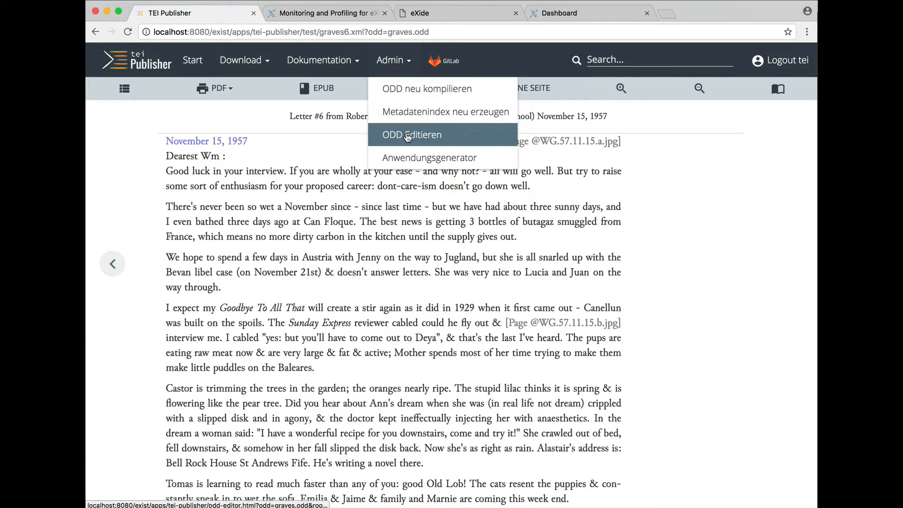
pyautogui.click(412, 134)
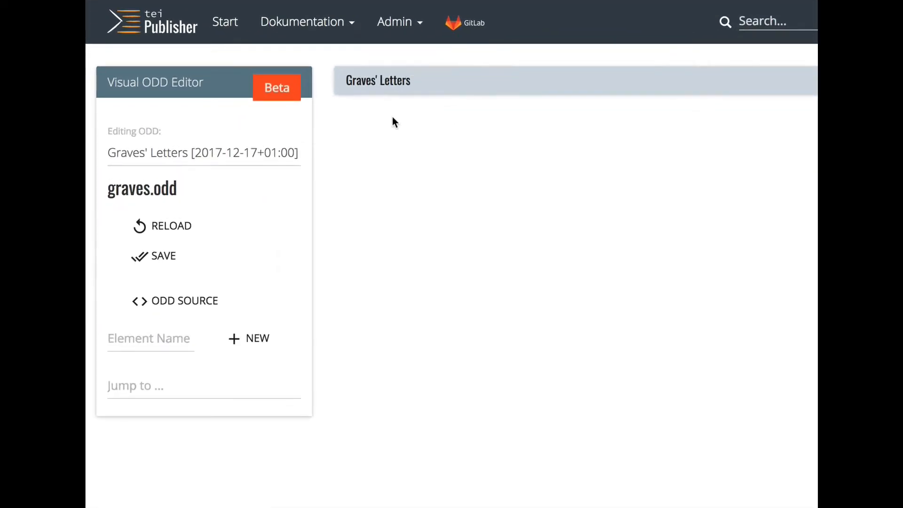
pyautogui.moveTo(232, 123)
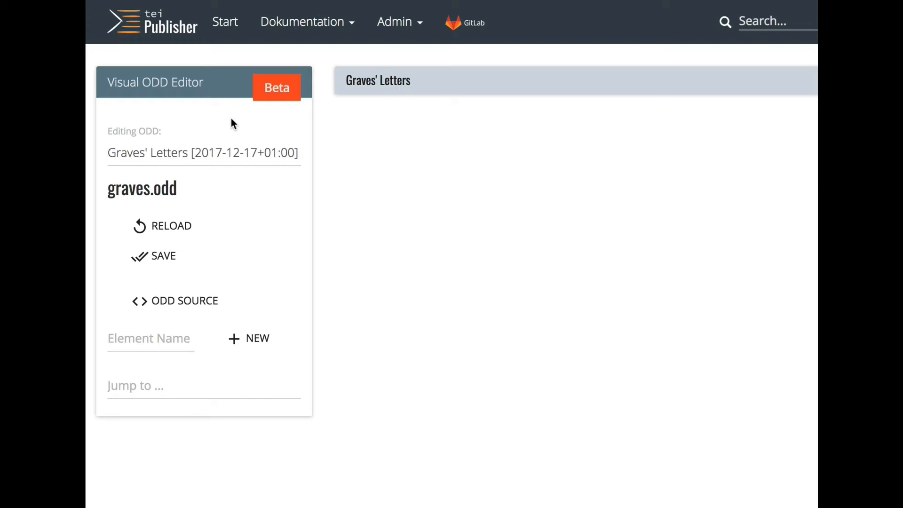
# Add a new element specification named dateline with a default block model.
pyautogui.click(150, 338)
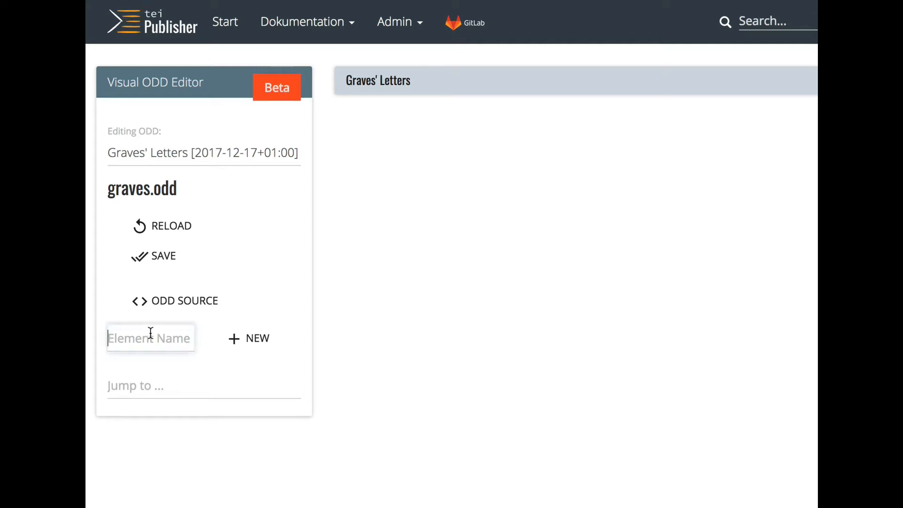
pyautogui.write('datel')
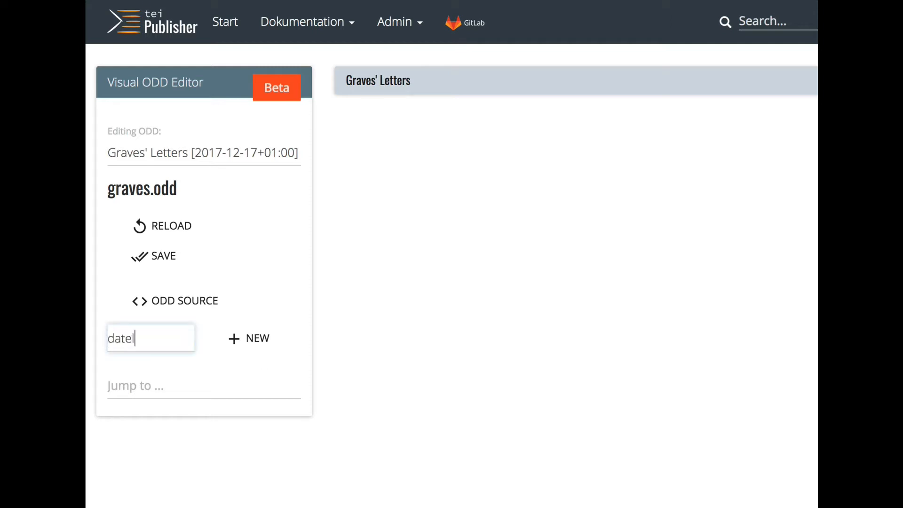
pyautogui.write('ine')
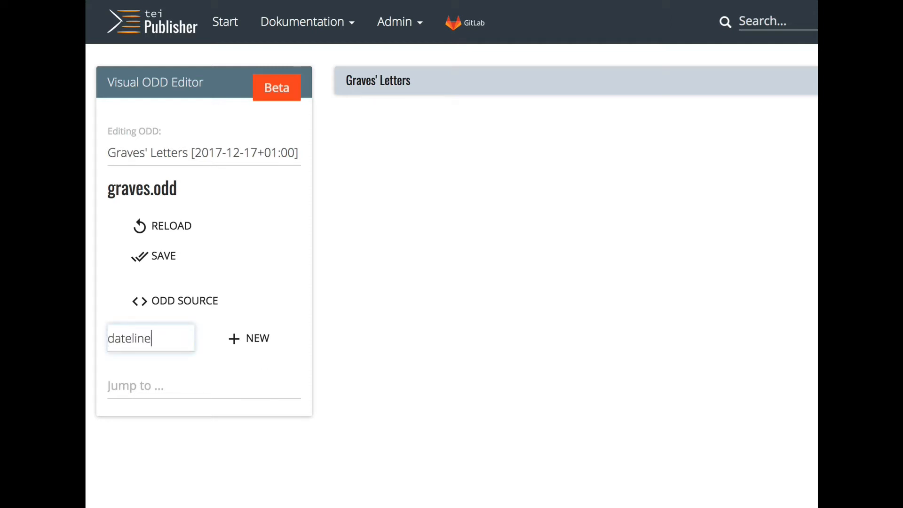
pyautogui.moveTo(449, 403)
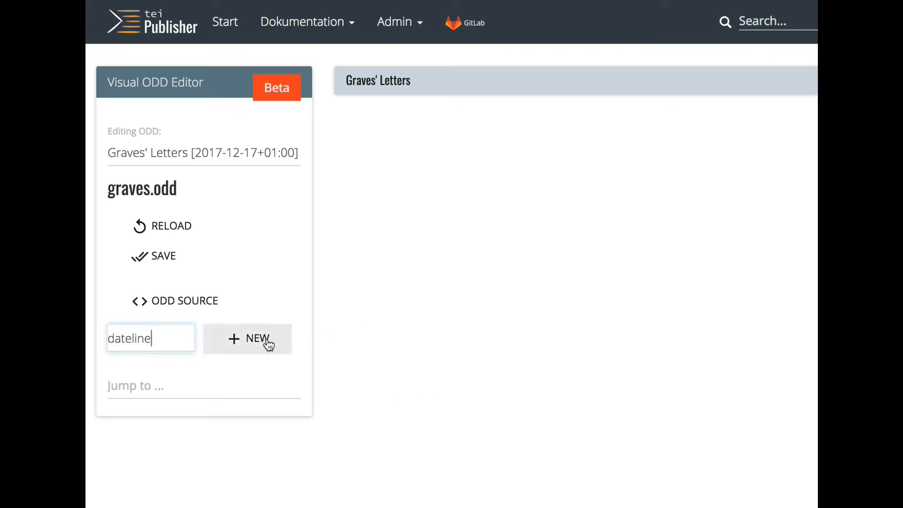
pyautogui.click(246, 339)
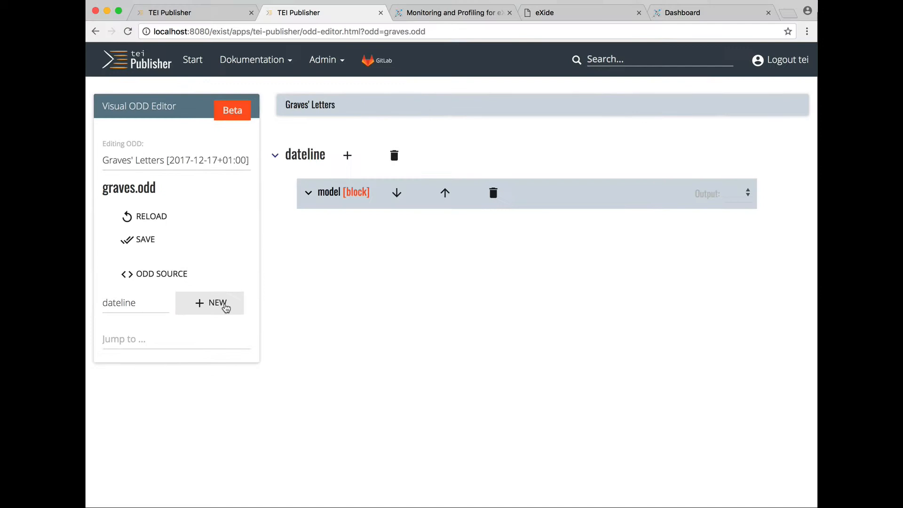
pyautogui.moveTo(427, 309)
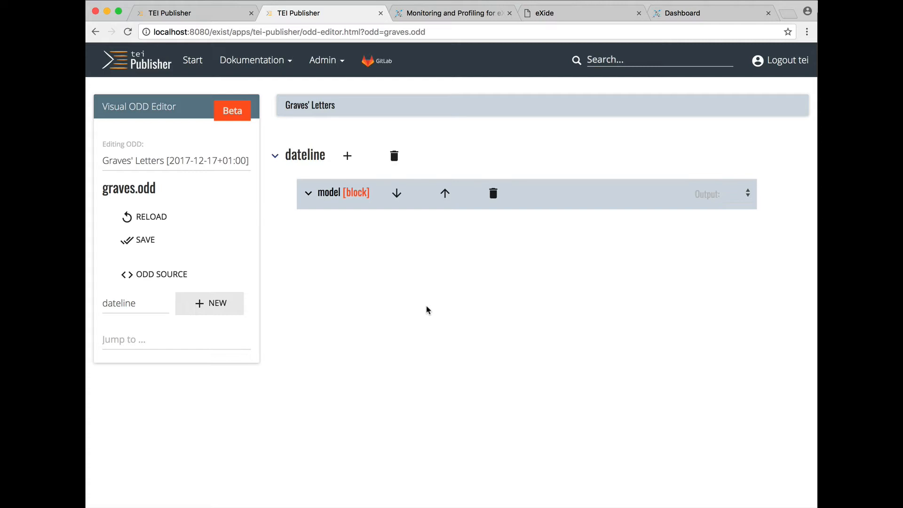
pyautogui.moveTo(314, 203)
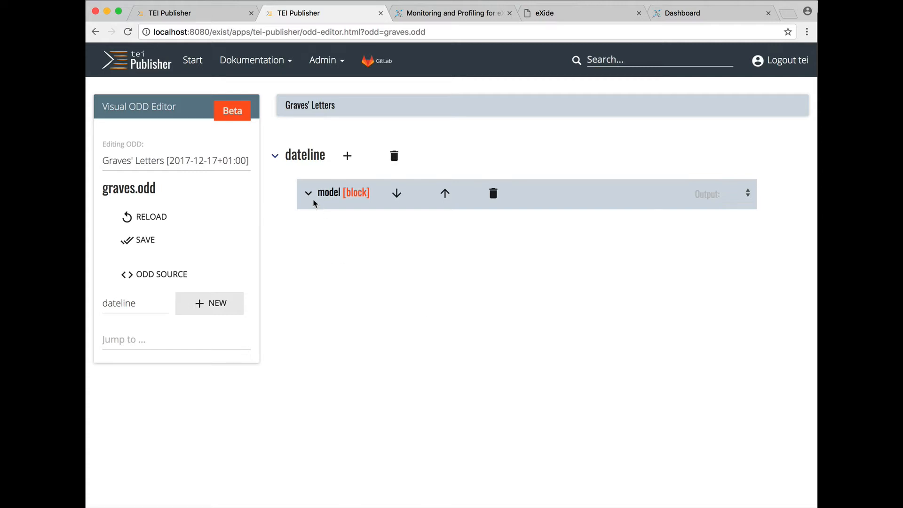
# Give the dateline block model a rendition with CSS text-align: right;.
pyautogui.click(309, 193)
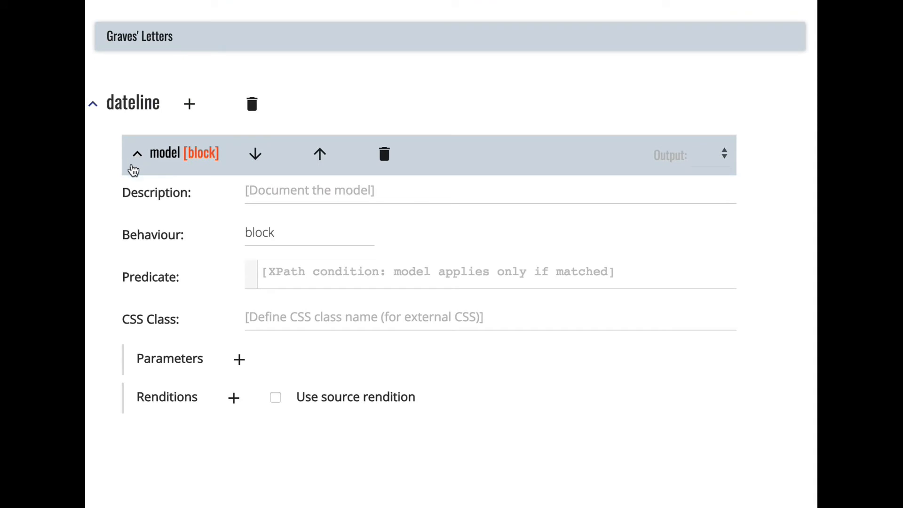
pyautogui.moveTo(158, 455)
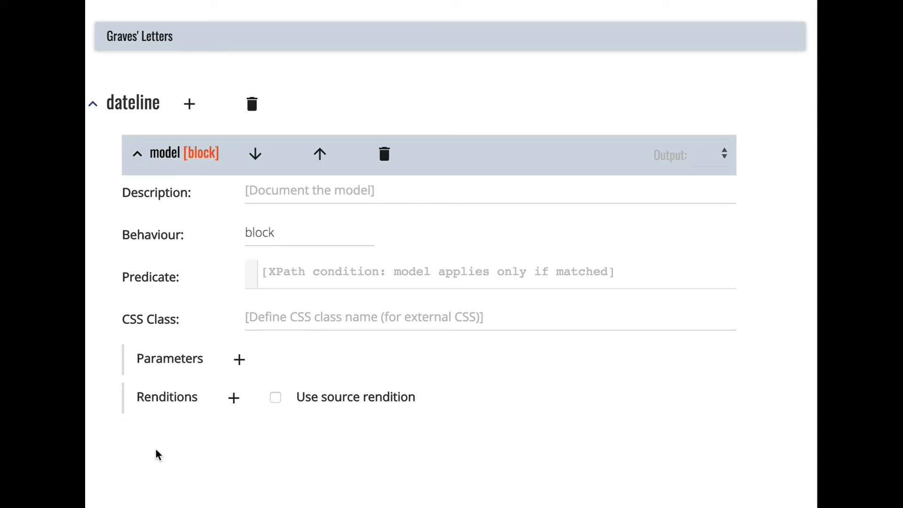
pyautogui.moveTo(232, 398)
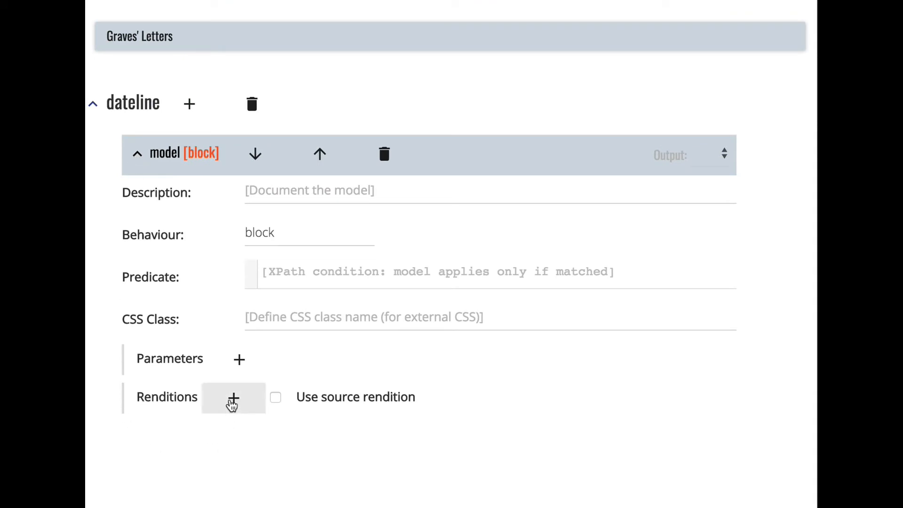
pyautogui.click(233, 398)
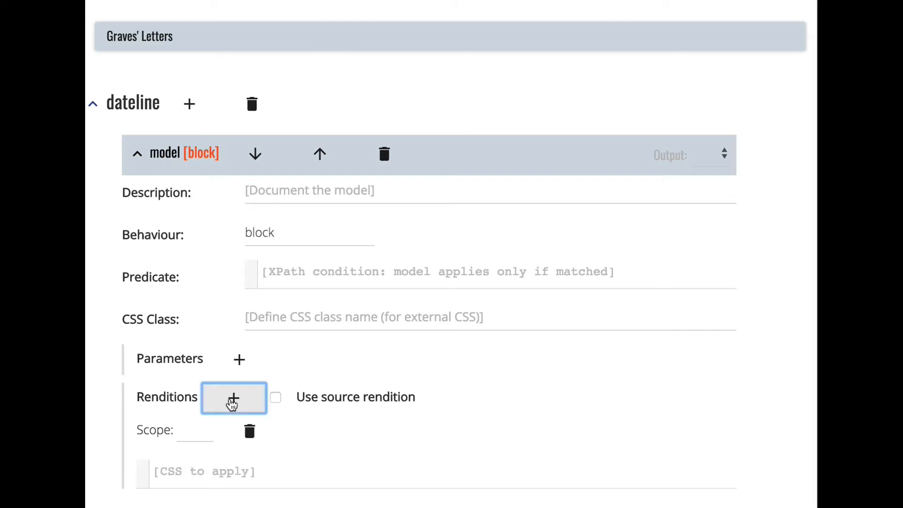
pyautogui.click(204, 471)
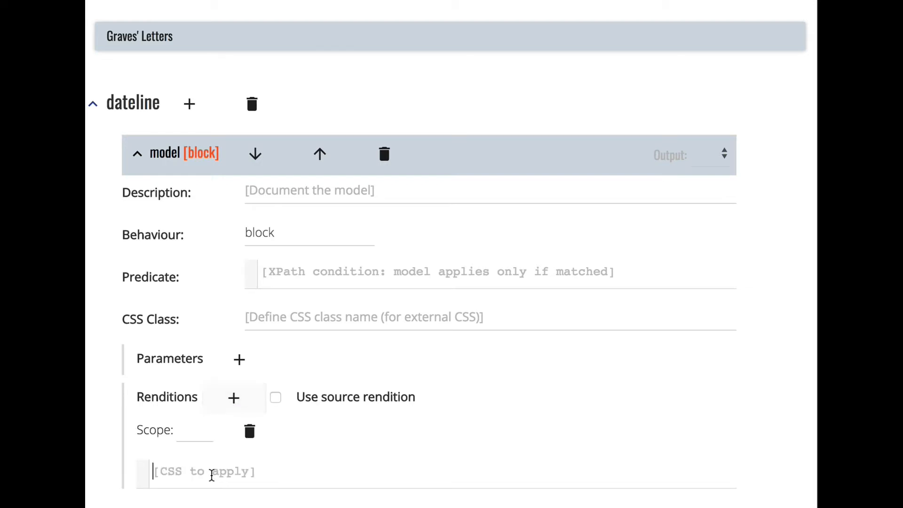
pyautogui.write('text-align:')
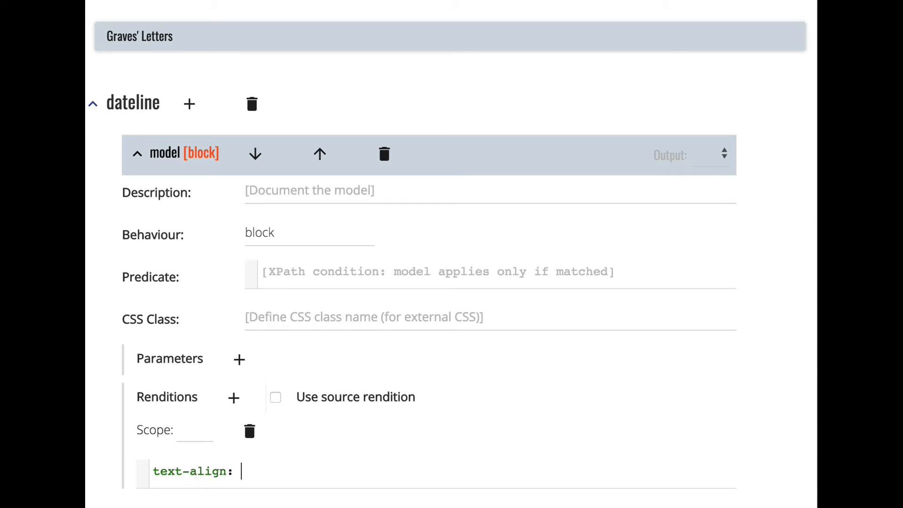
pyautogui.write('right;')
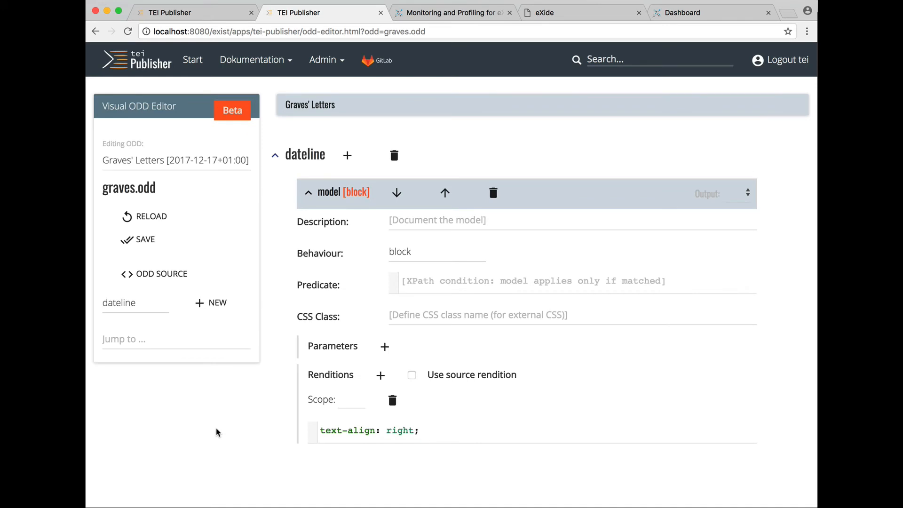
pyautogui.moveTo(196, 416)
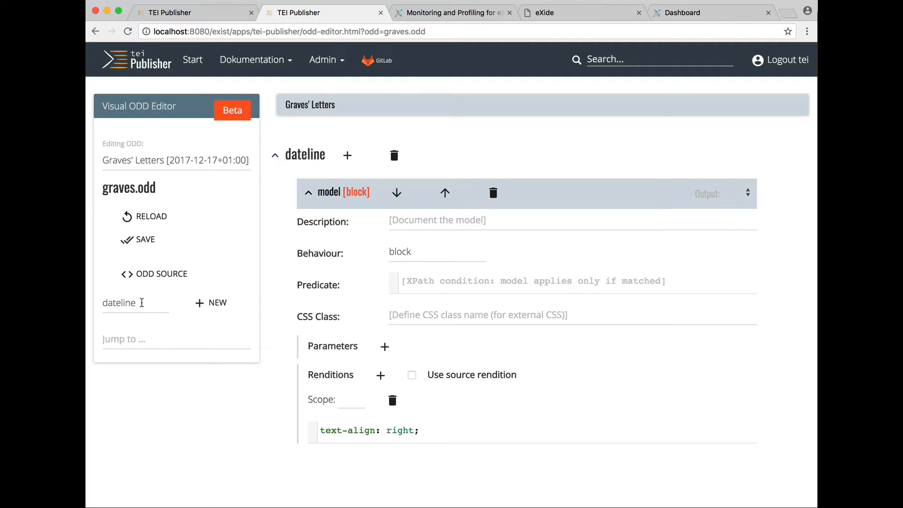
# Add a pb element specification and change its model behaviour from break to omit.
pyautogui.write('p')
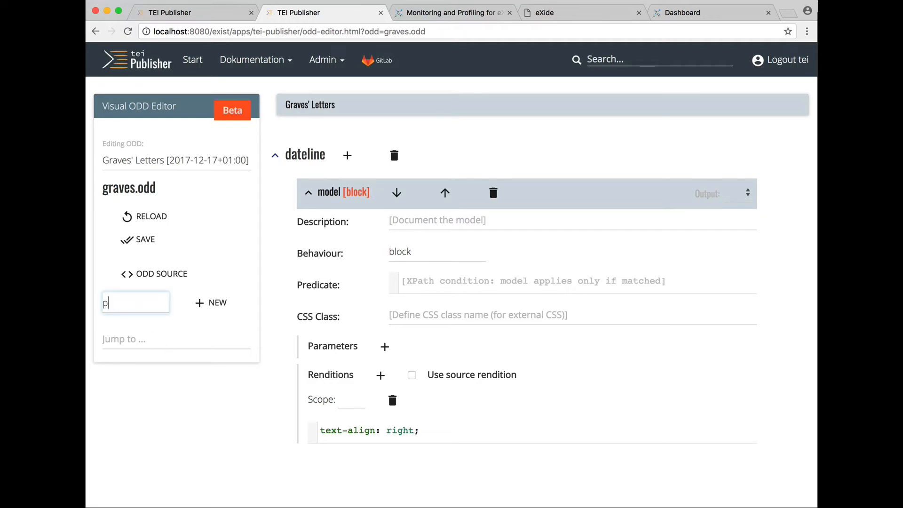
pyautogui.write('b')
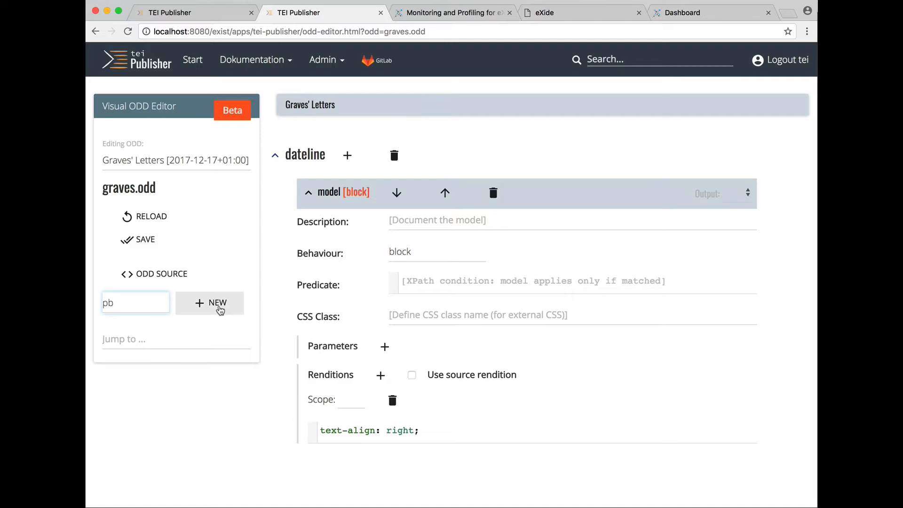
pyautogui.click(209, 303)
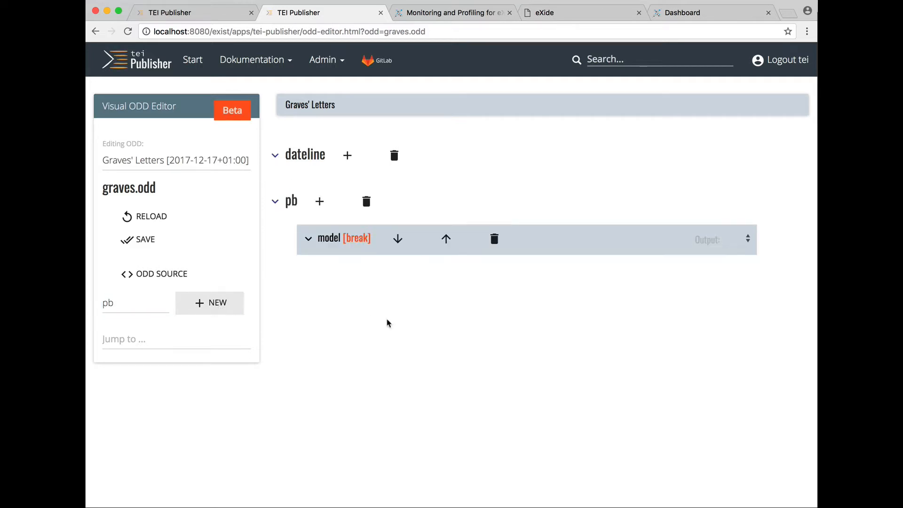
pyautogui.moveTo(284, 252)
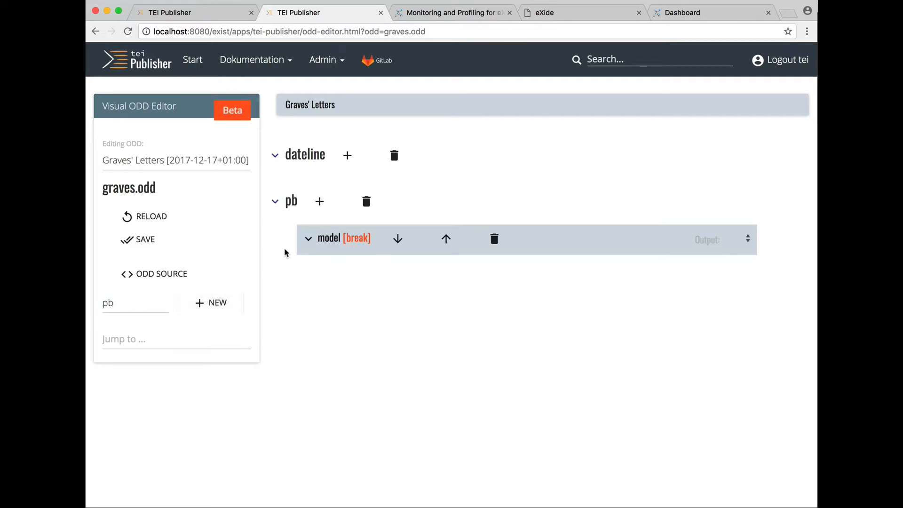
pyautogui.click(307, 238)
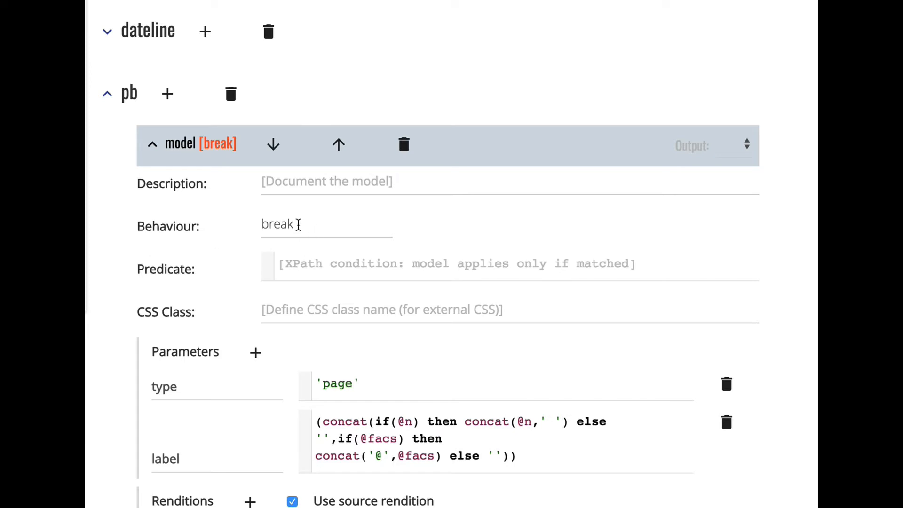
pyautogui.write('omi')
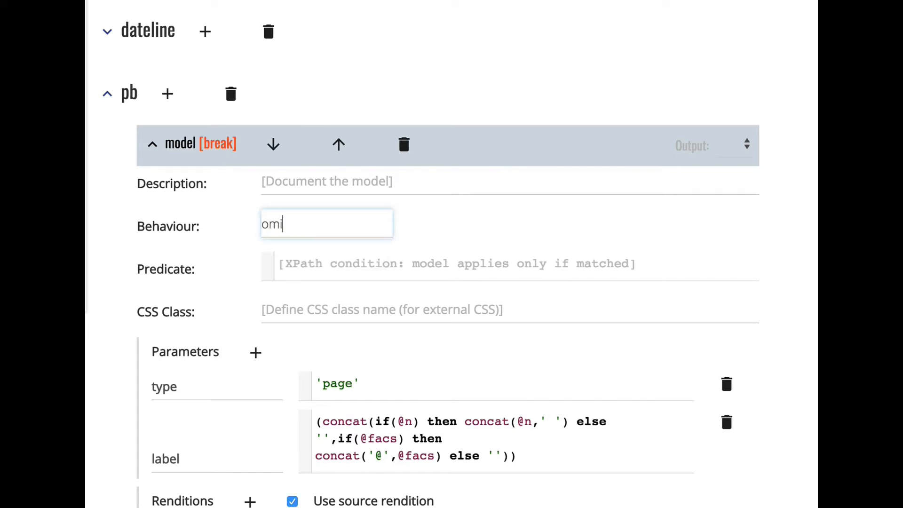
pyautogui.write('t')
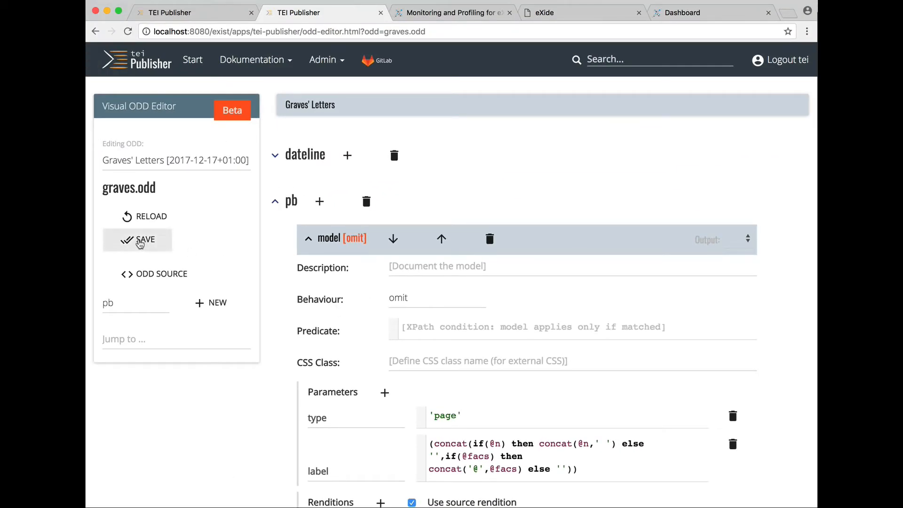
# Save graves.odd and reload the letter so the date is right-aligned and page-break labels are gone.
pyautogui.click(145, 239)
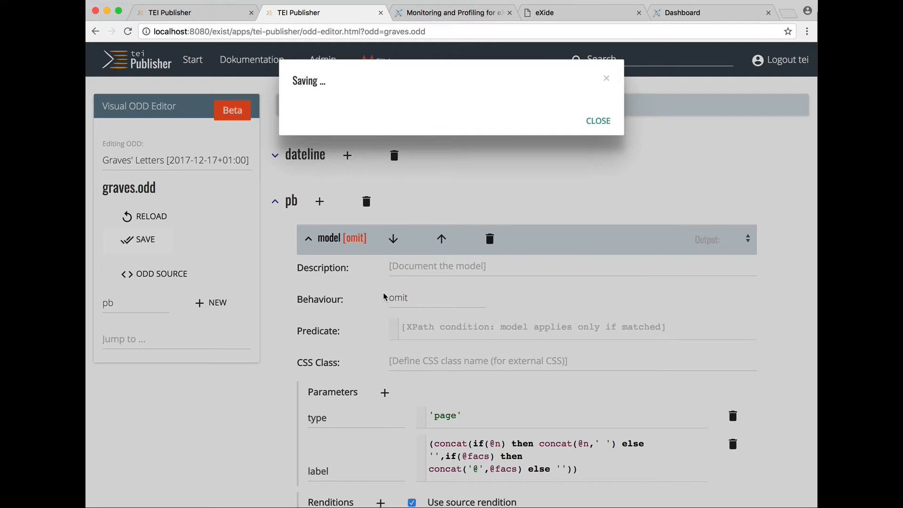
pyautogui.click(597, 122)
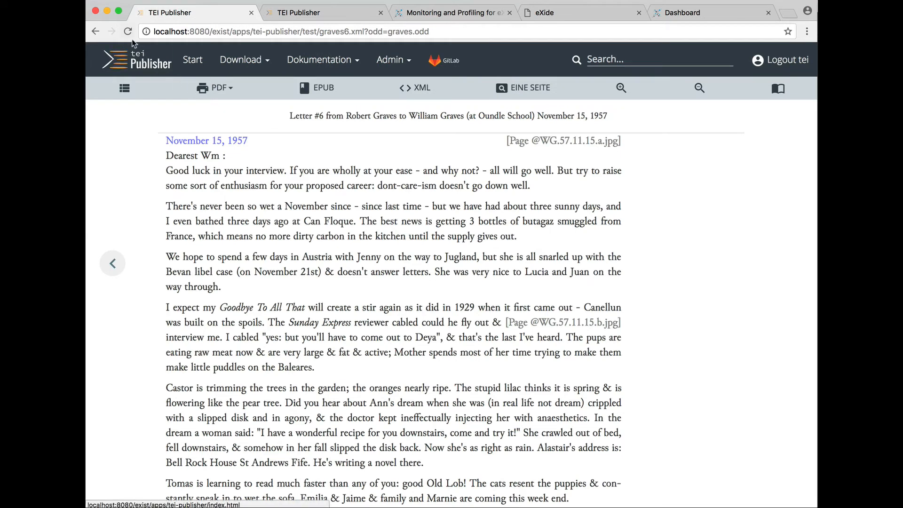
pyautogui.click(128, 31)
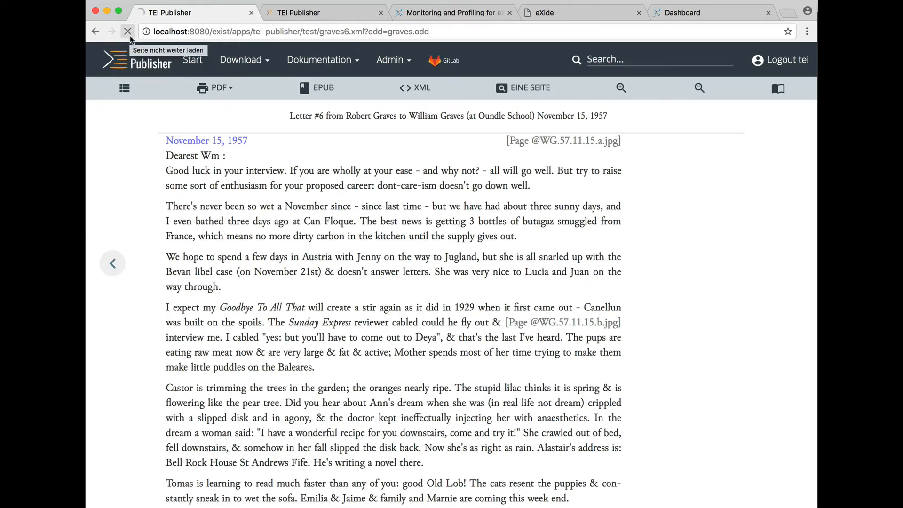
pyautogui.click(128, 32)
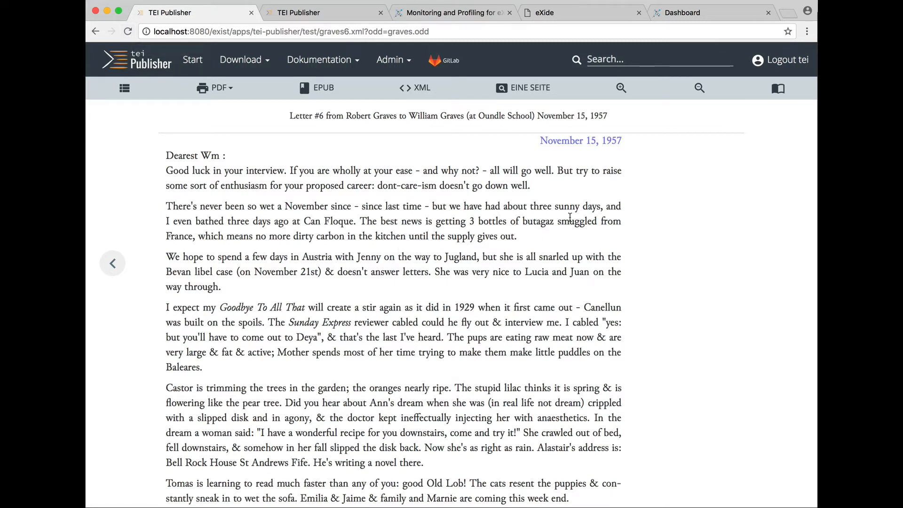
pyautogui.moveTo(586, 167)
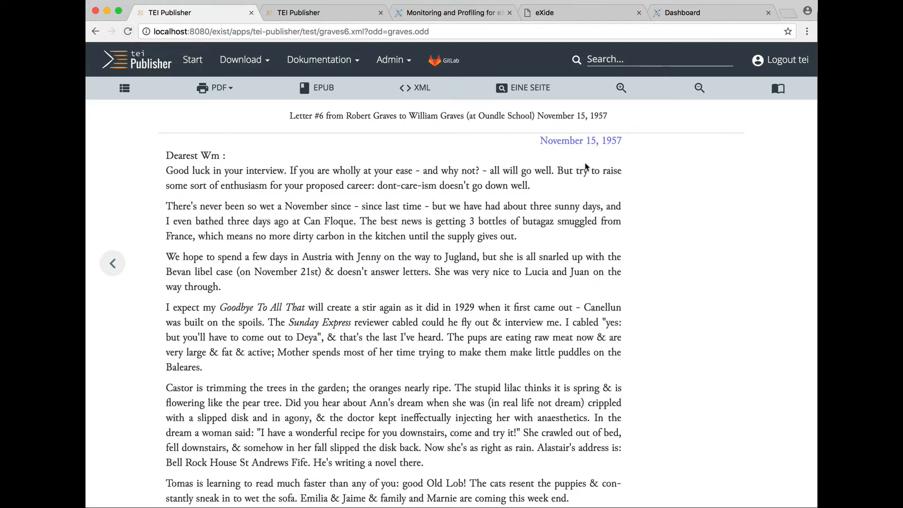
pyautogui.moveTo(330, 177)
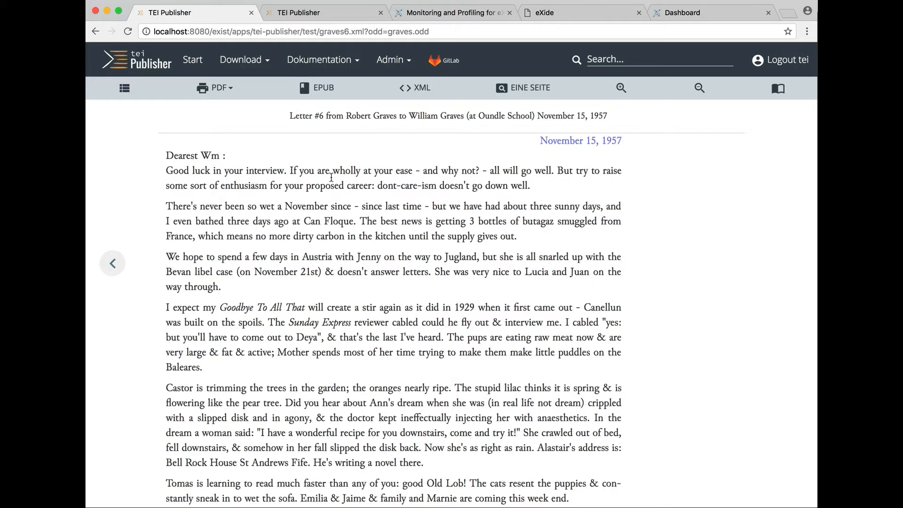
pyautogui.moveTo(271, 171)
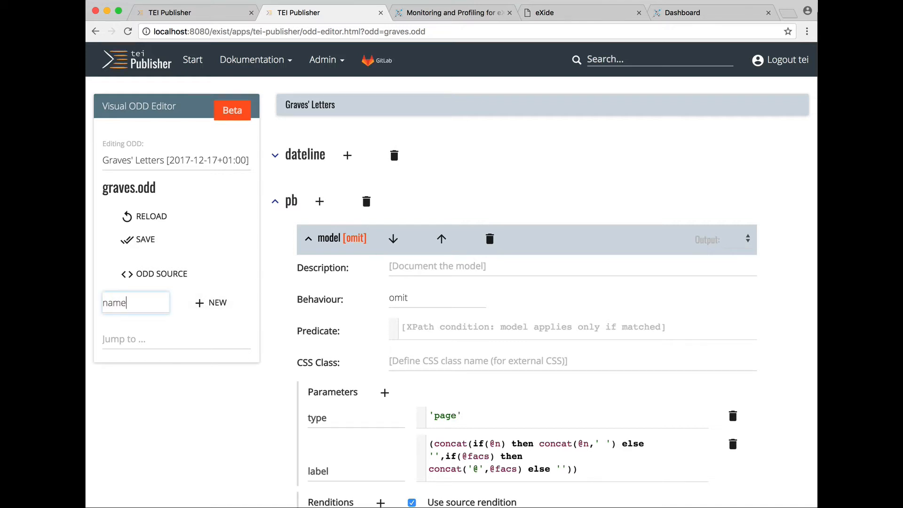
pyautogui.moveTo(250, 311)
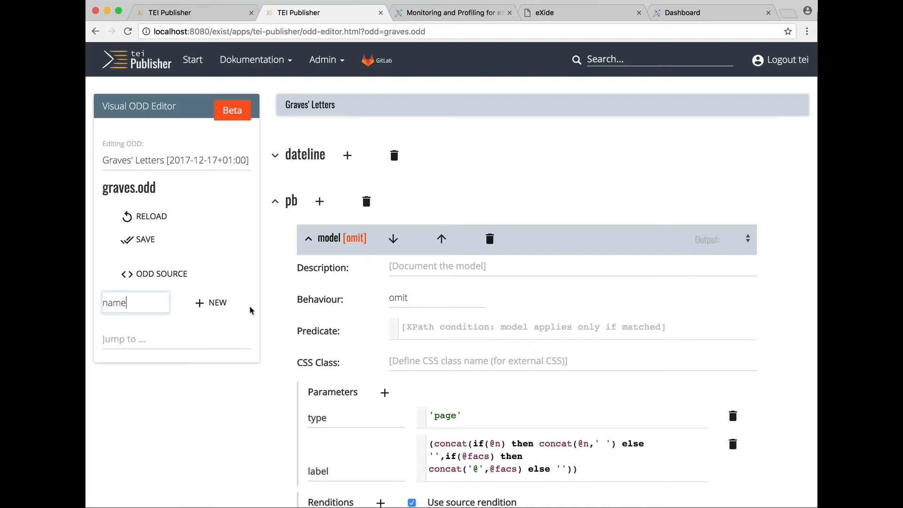
# Create the name specification and give its inline model a rendition font-variant: small-caps;.
pyautogui.click(211, 302)
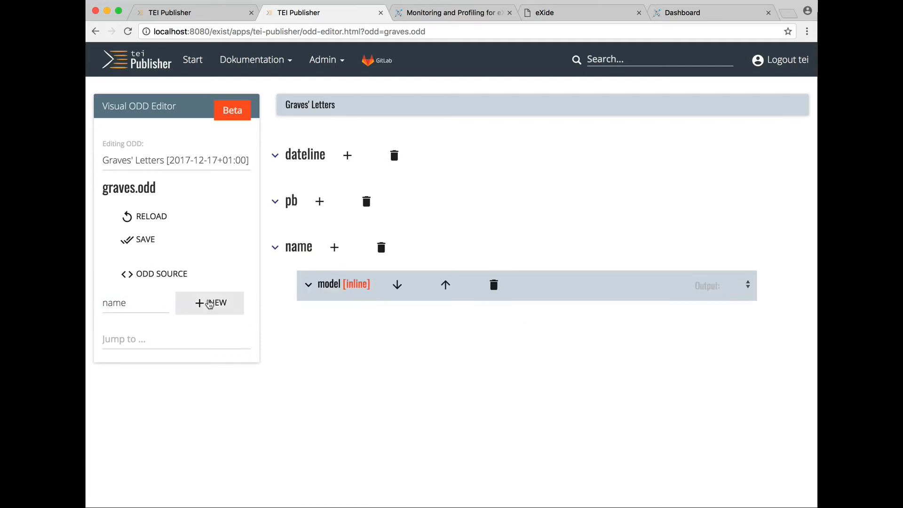
pyautogui.moveTo(309, 292)
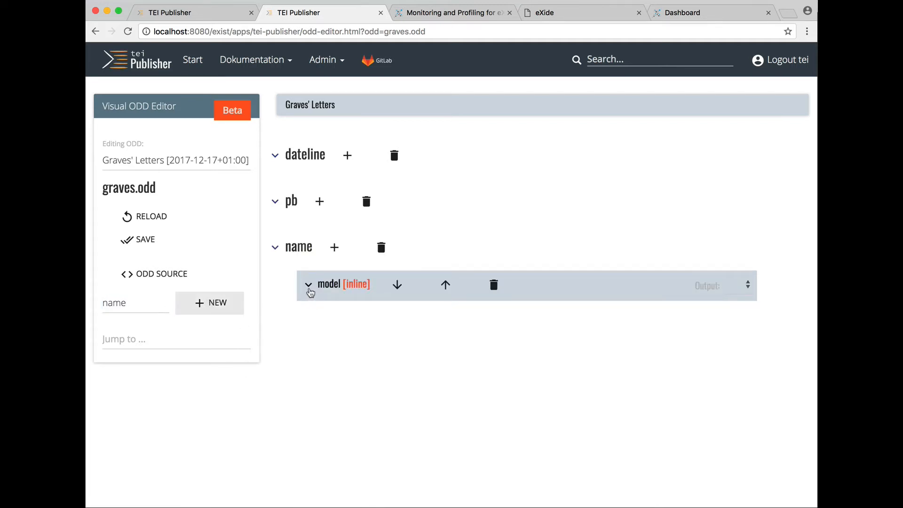
pyautogui.click(309, 286)
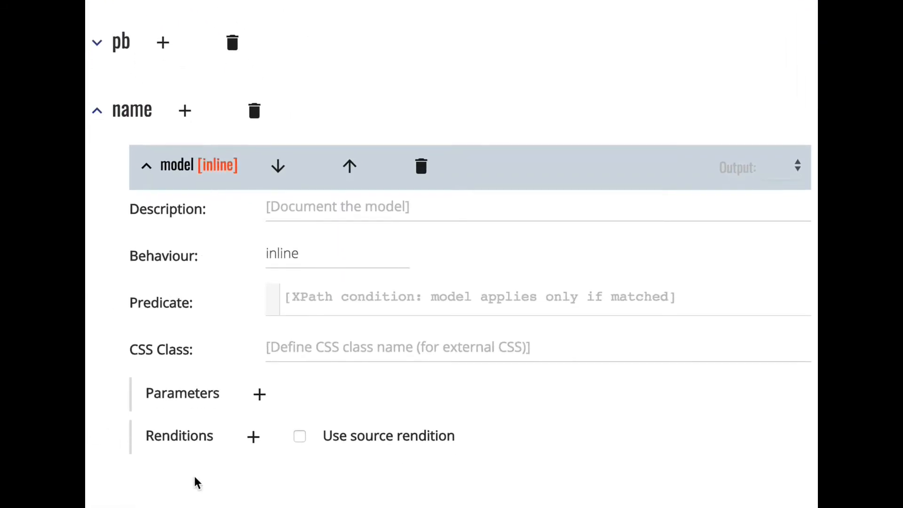
pyautogui.click(253, 435)
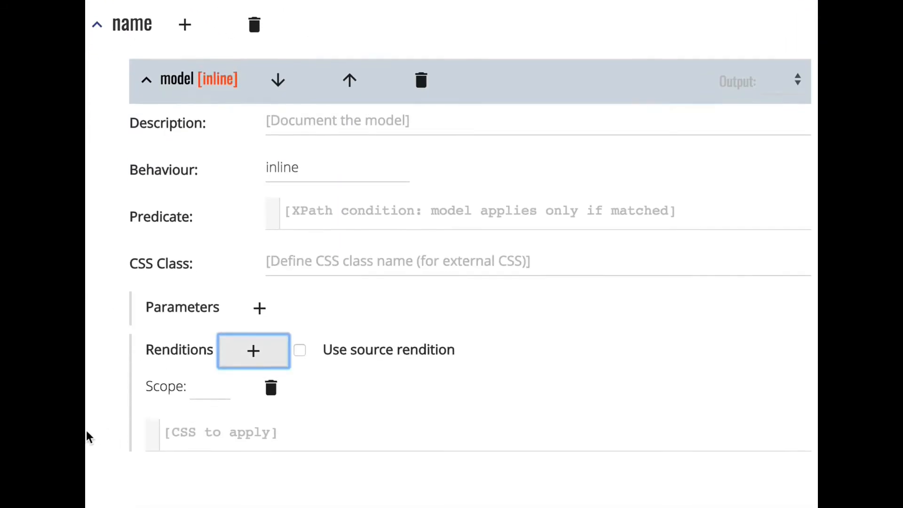
pyautogui.write('f')
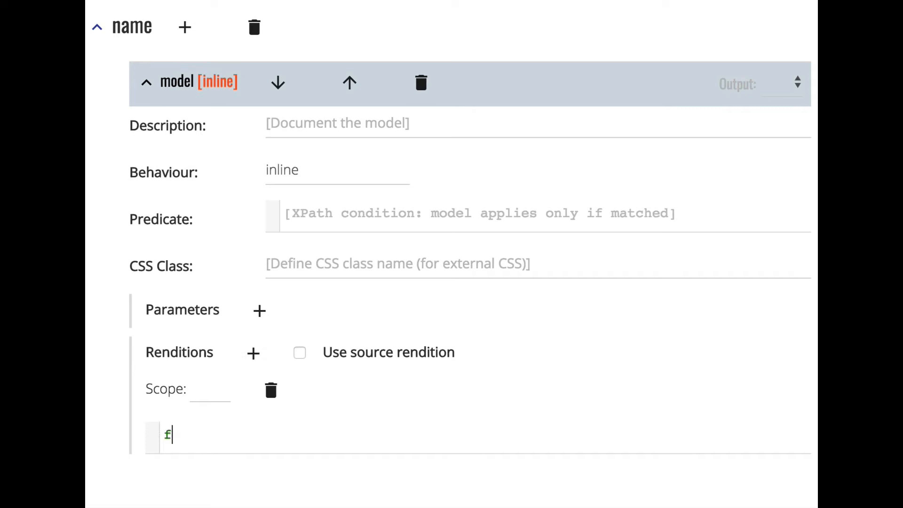
pyautogui.write('ont-varia')
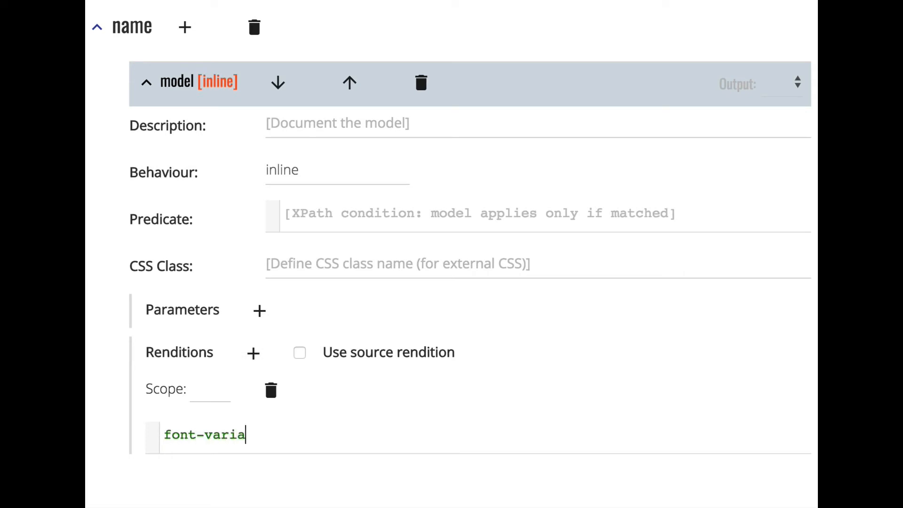
pyautogui.write('nt: small-')
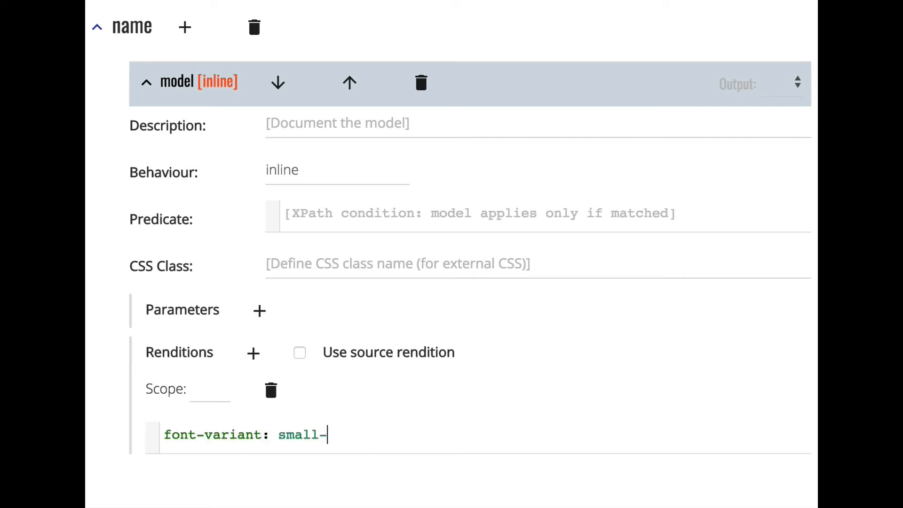
pyautogui.write('caps;')
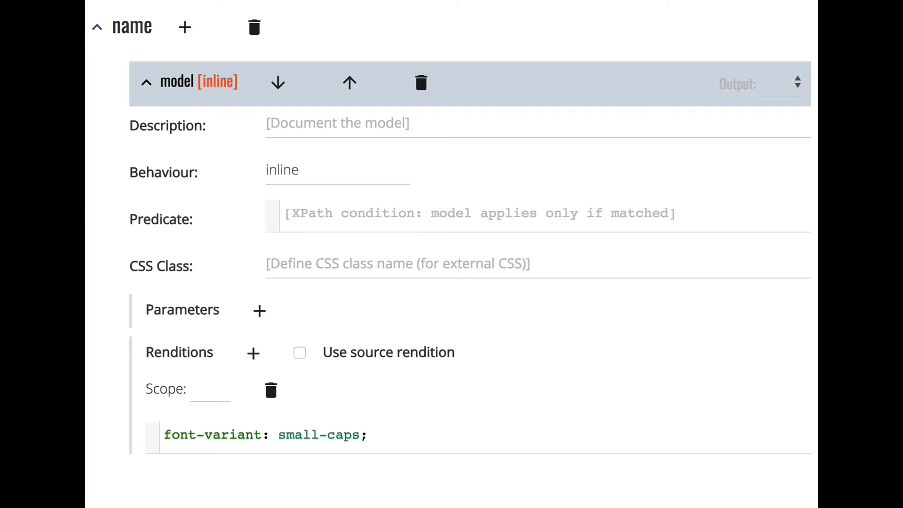
pyautogui.moveTo(118, 55)
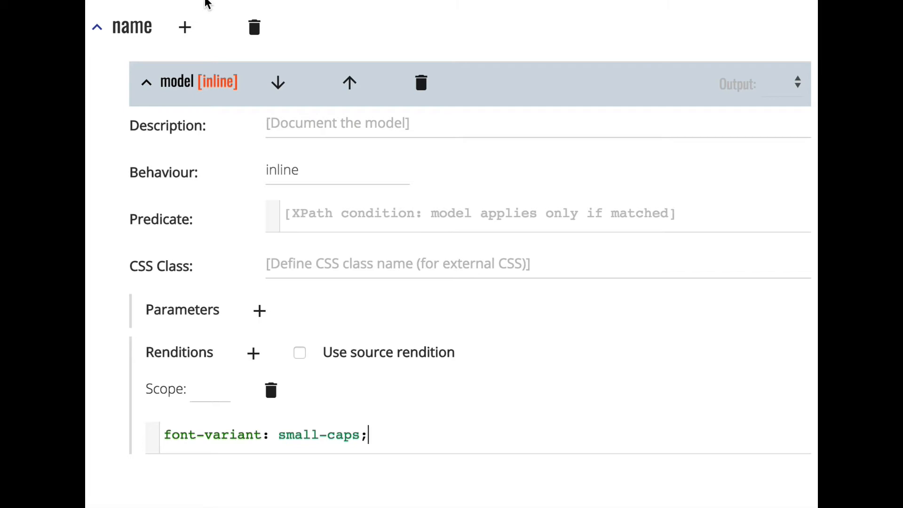
# Add a second model to the name element.
pyautogui.click(184, 27)
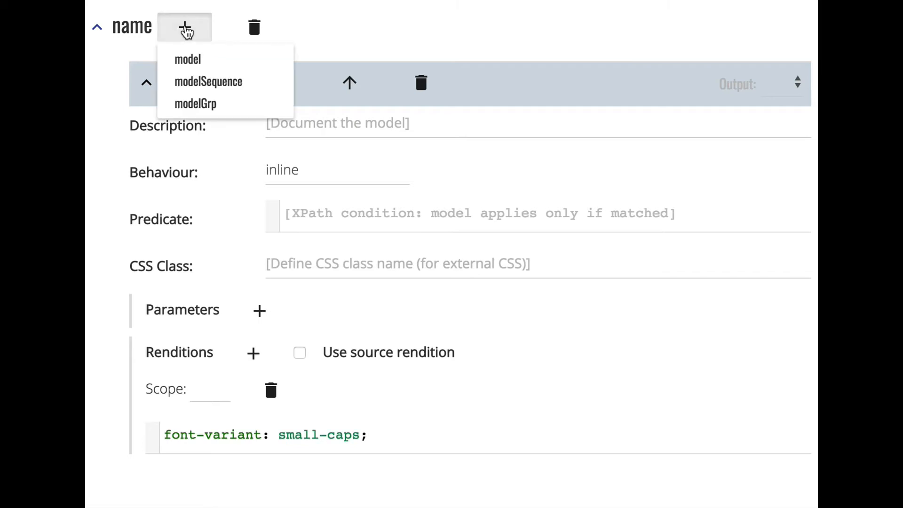
pyautogui.click(188, 59)
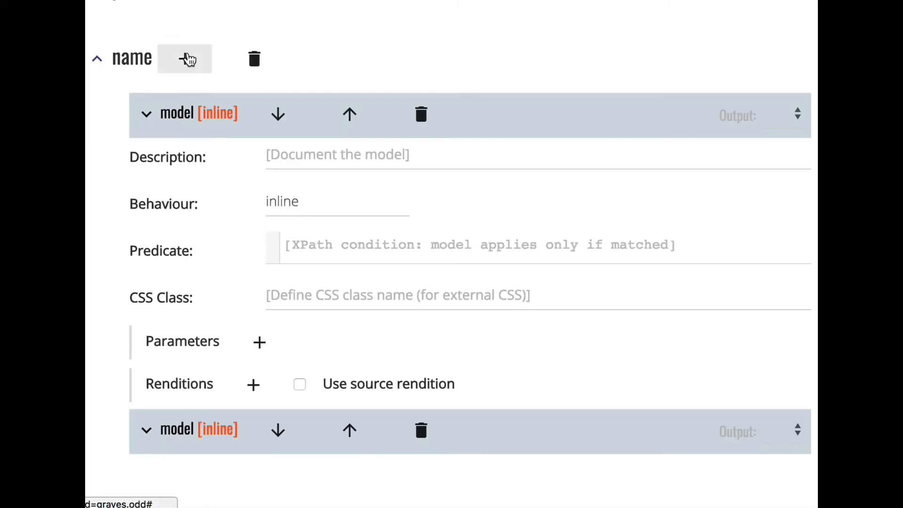
pyautogui.moveTo(355, 99)
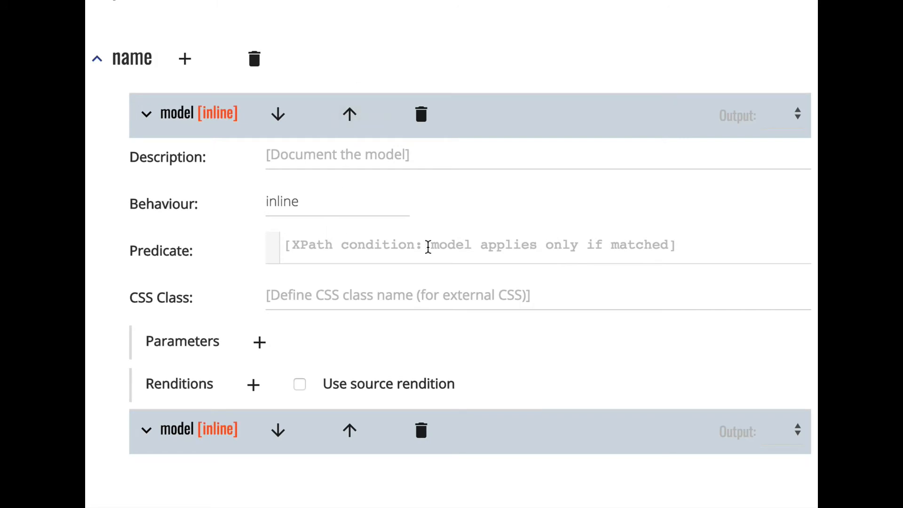
pyautogui.write('@ty')
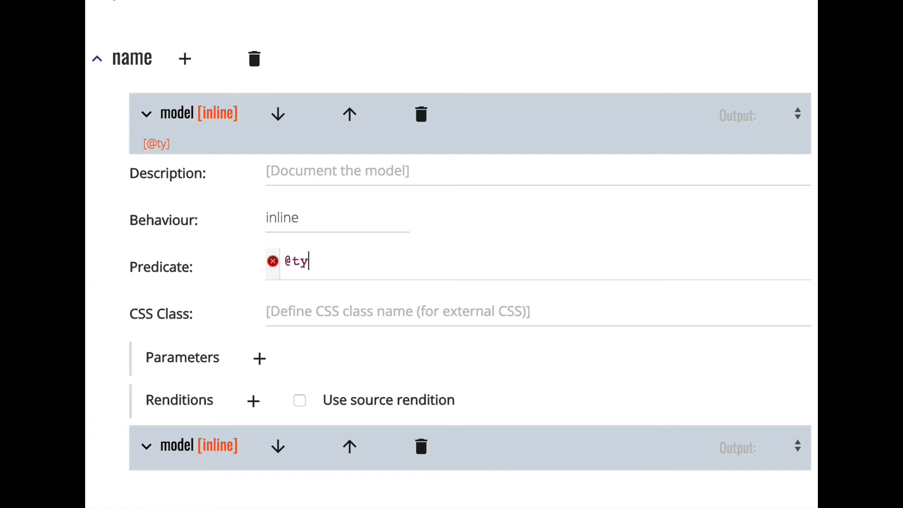
pyautogui.write("pe='")
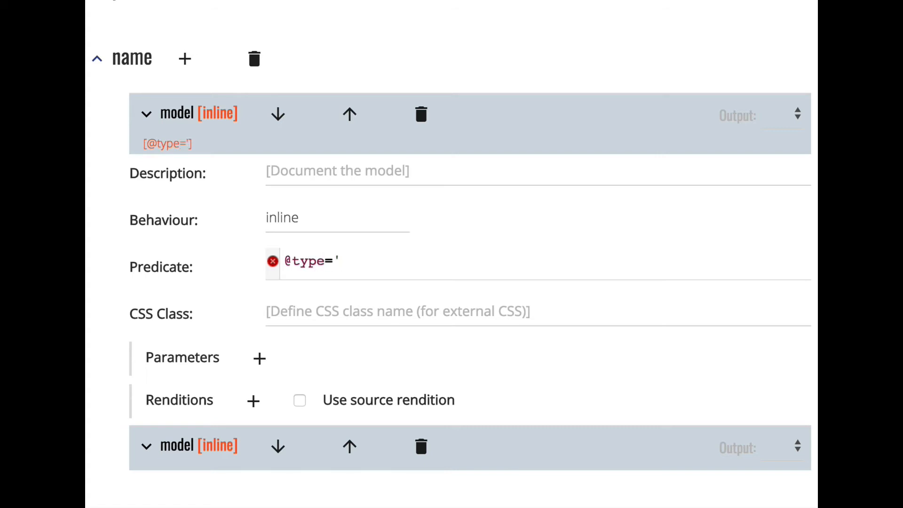
pyautogui.write('per')
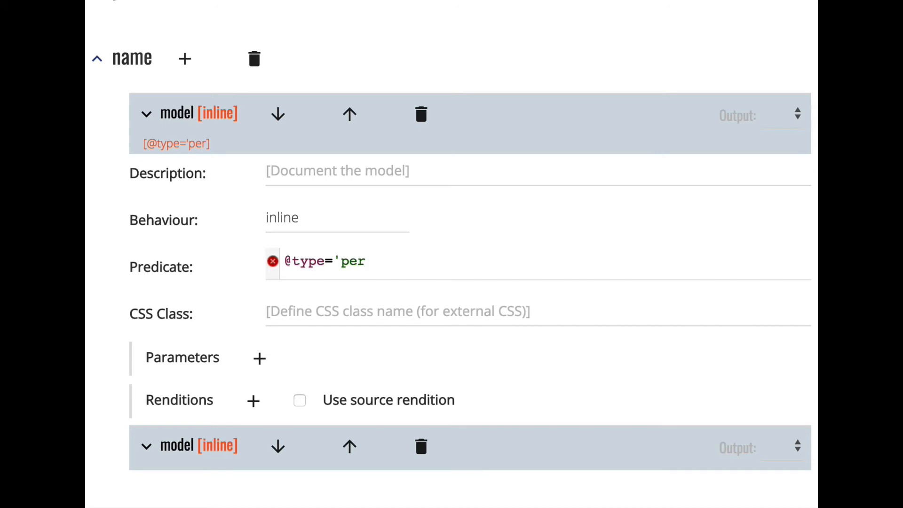
pyautogui.write("son'")
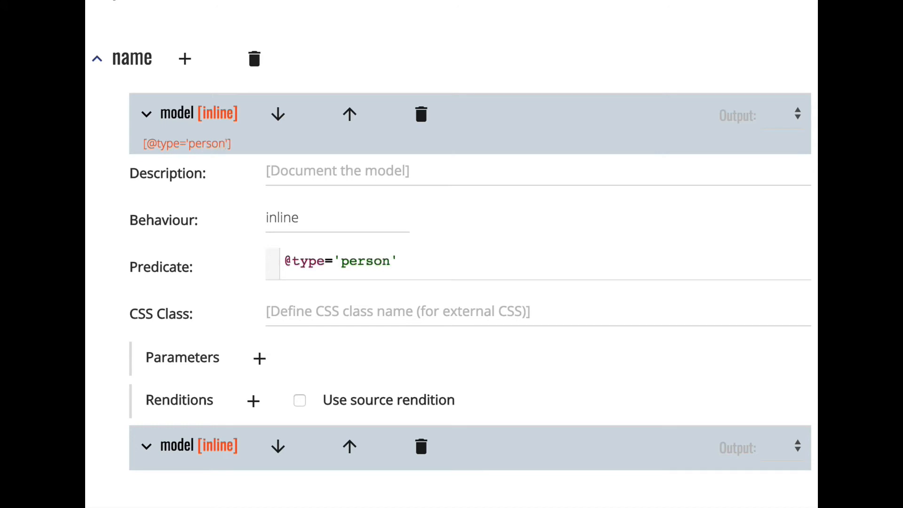
pyautogui.click(396, 261)
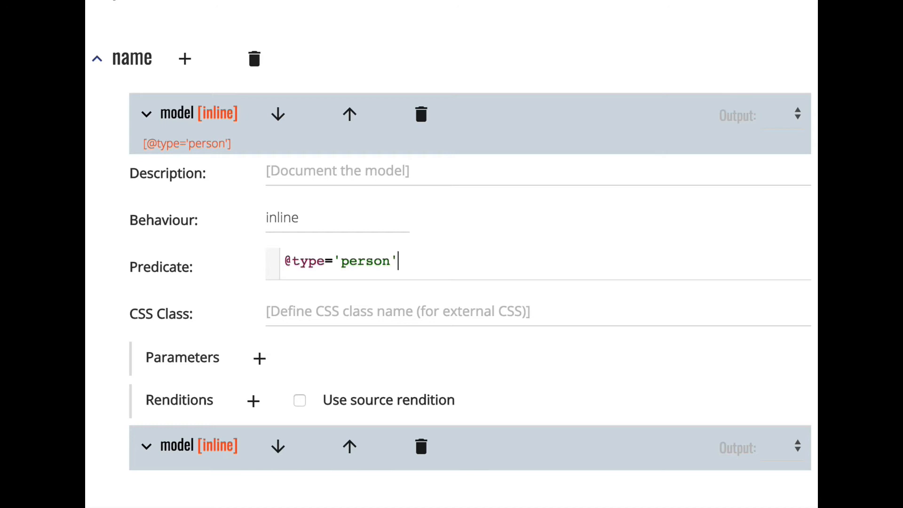
pyautogui.doubleClick(282, 219)
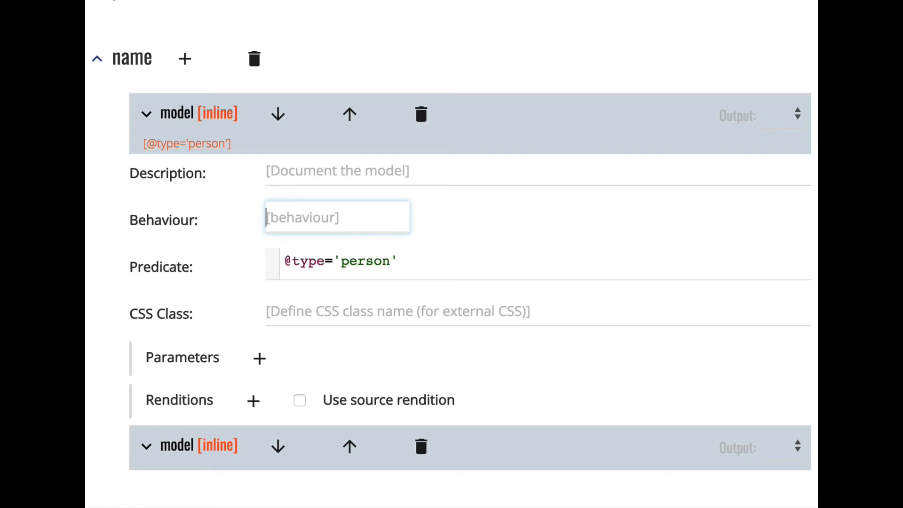
pyautogui.write('alter')
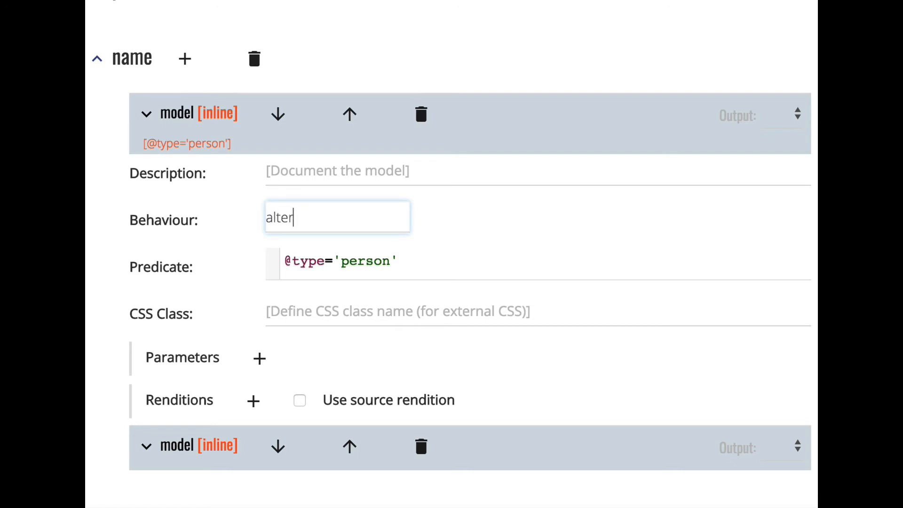
pyautogui.write('nate')
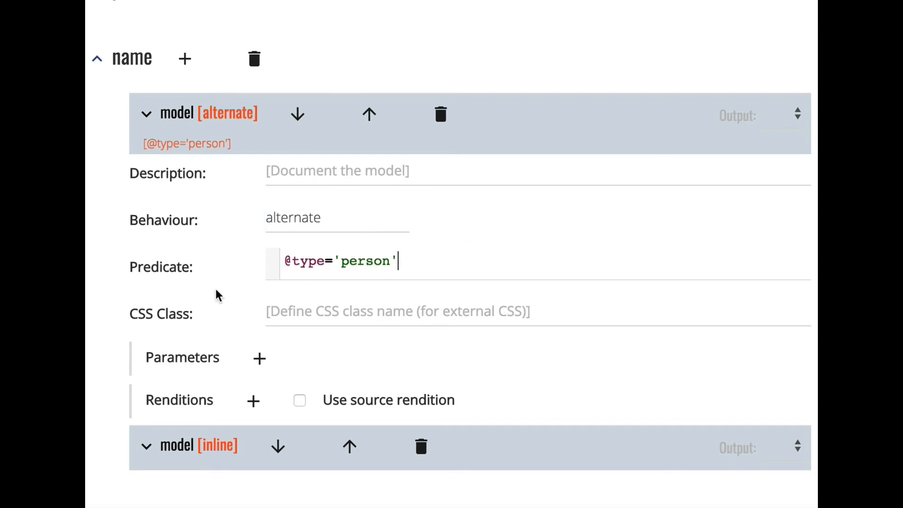
# Add a default parameter with value . and a second parameter named alternate to the person-name model.
pyautogui.click(259, 358)
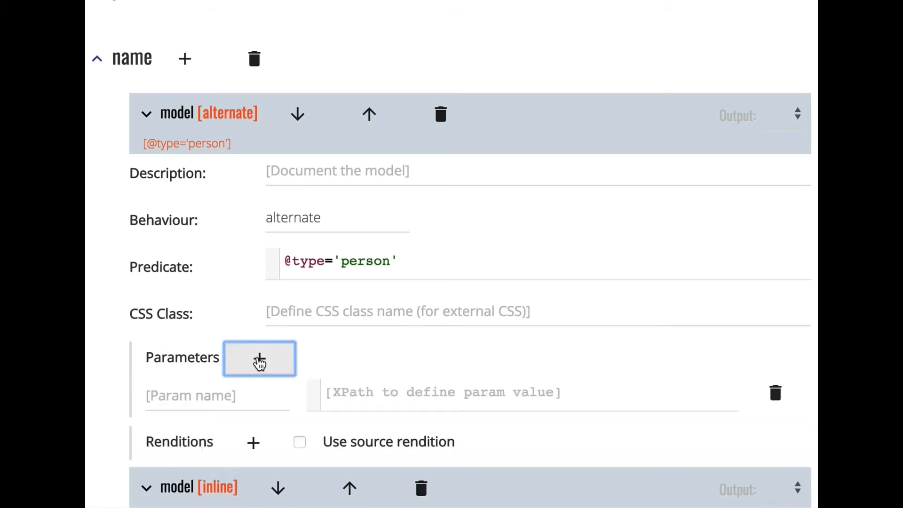
pyautogui.moveTo(223, 276)
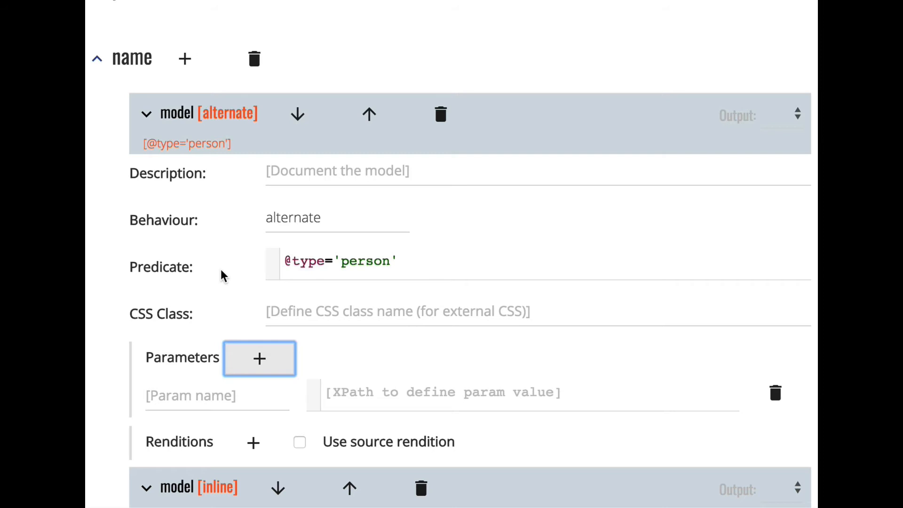
pyautogui.click(216, 396)
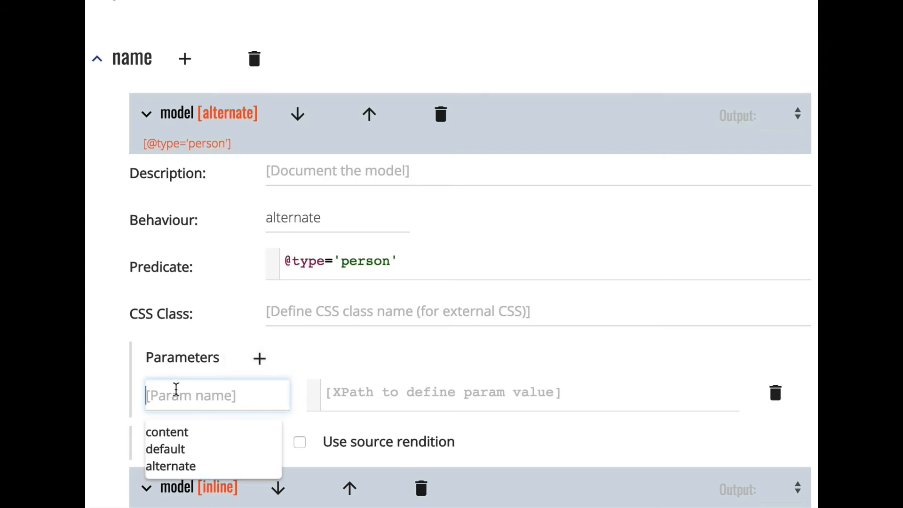
pyautogui.click(166, 448)
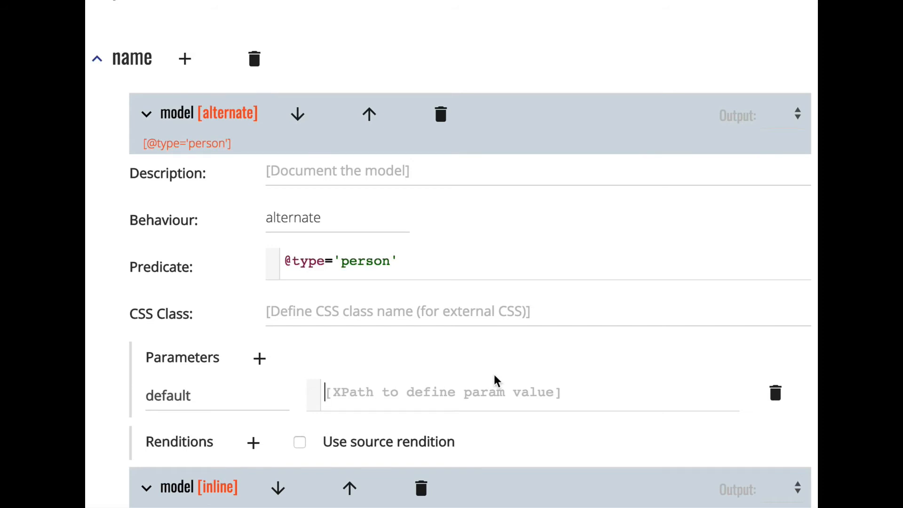
pyautogui.write('.')
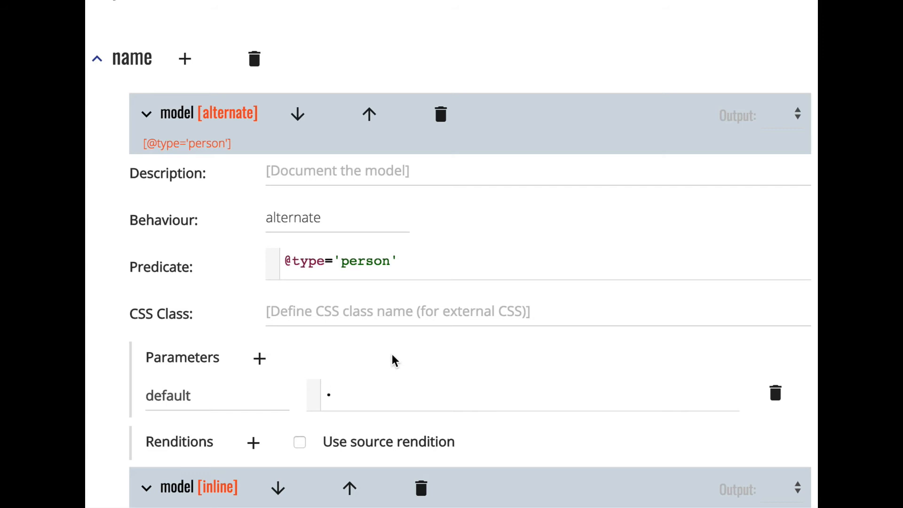
pyautogui.moveTo(331, 360)
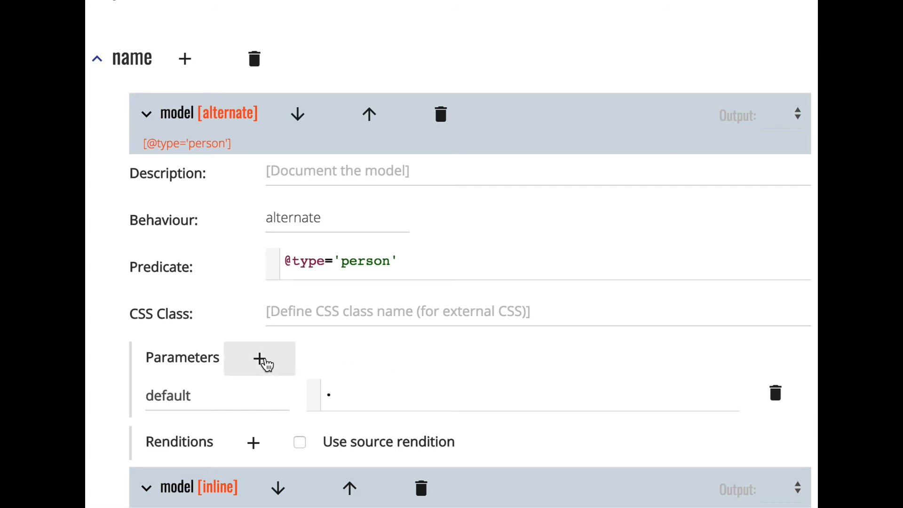
pyautogui.click(260, 358)
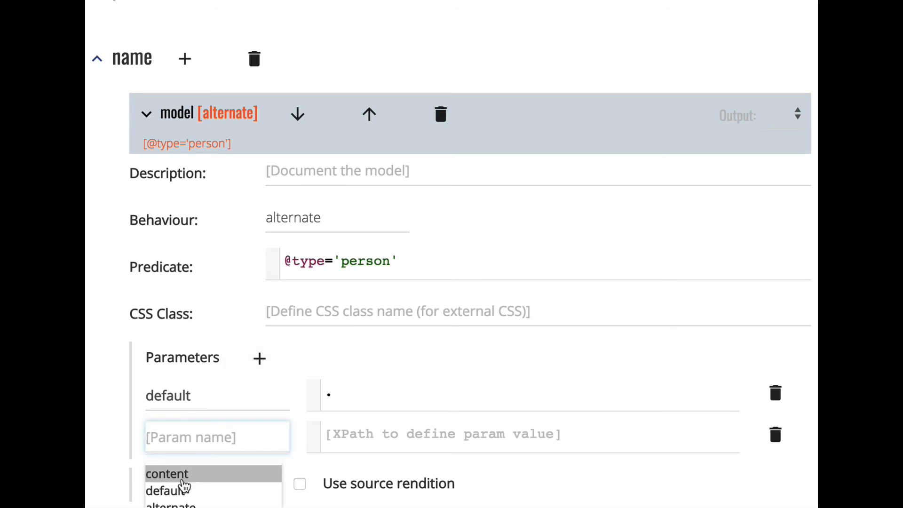
pyautogui.click(171, 504)
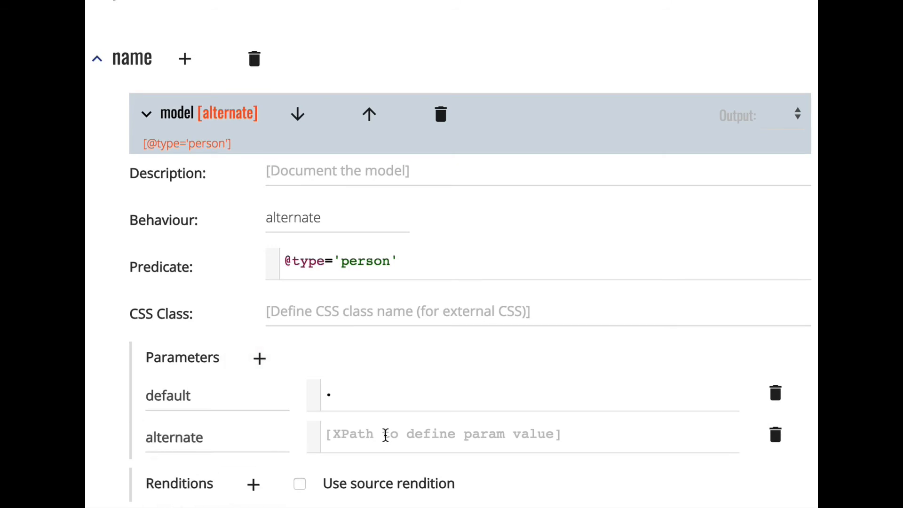
pyautogui.moveTo(518, 480)
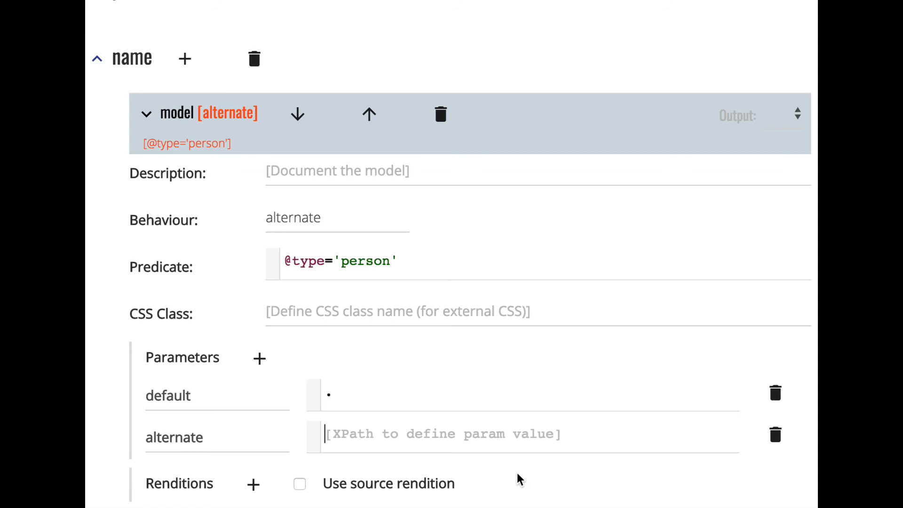
pyautogui.write('id')
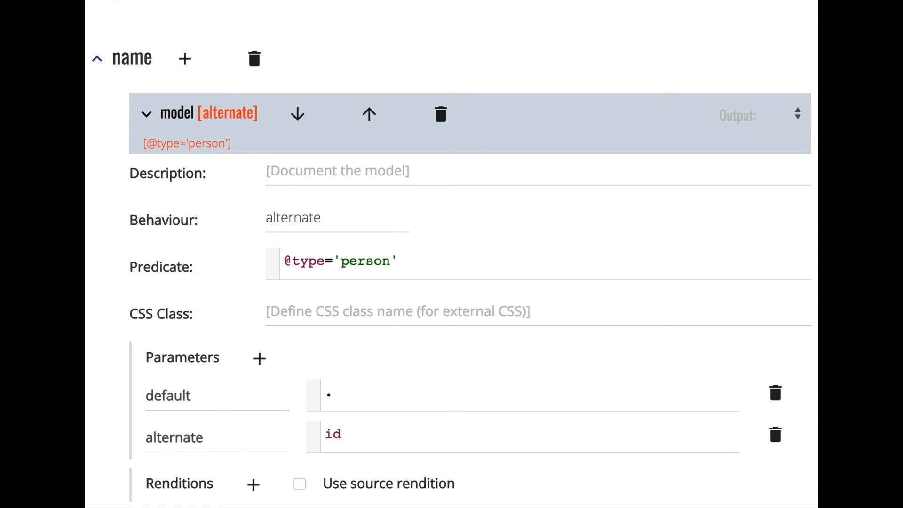
pyautogui.write('(')
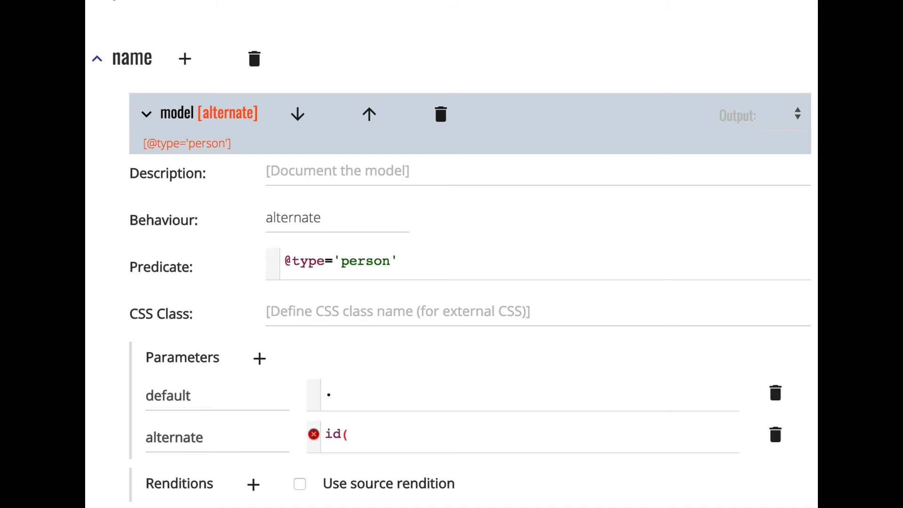
pyautogui.click(348, 434)
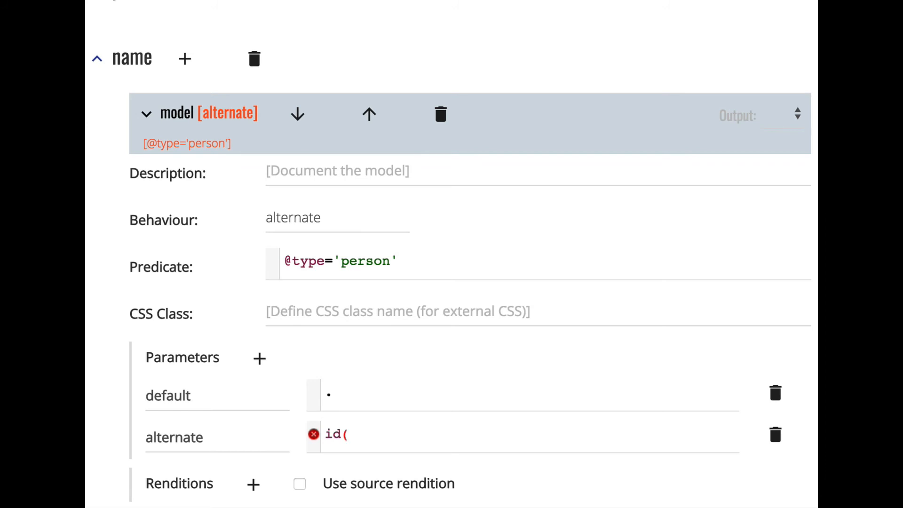
pyautogui.write('substring-')
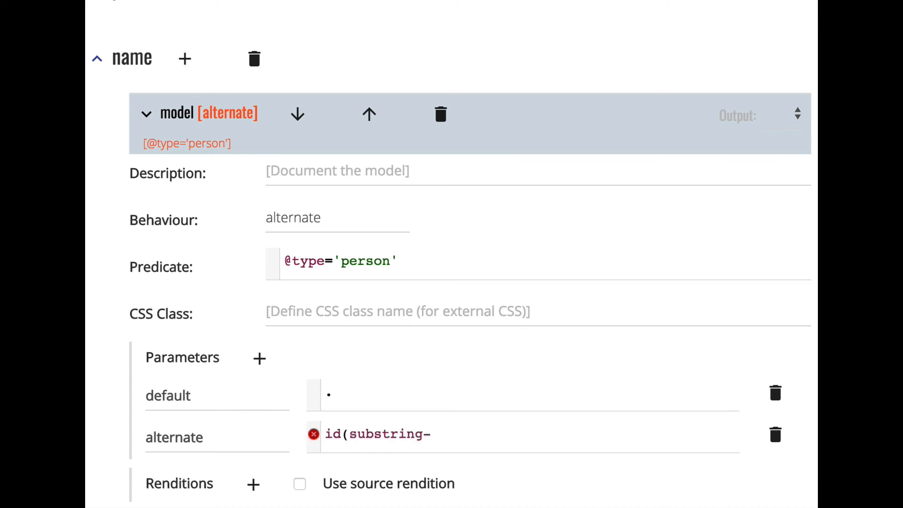
pyautogui.write('after(')
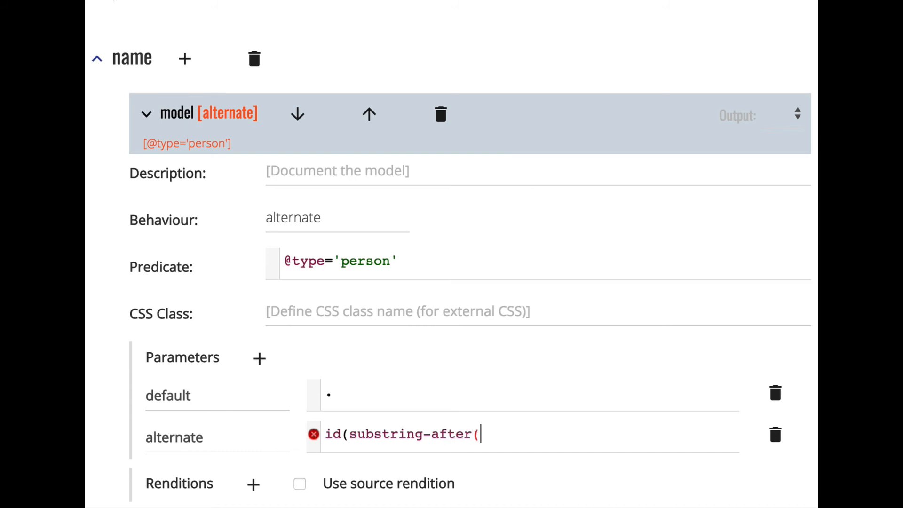
pyautogui.write("@ref, '")
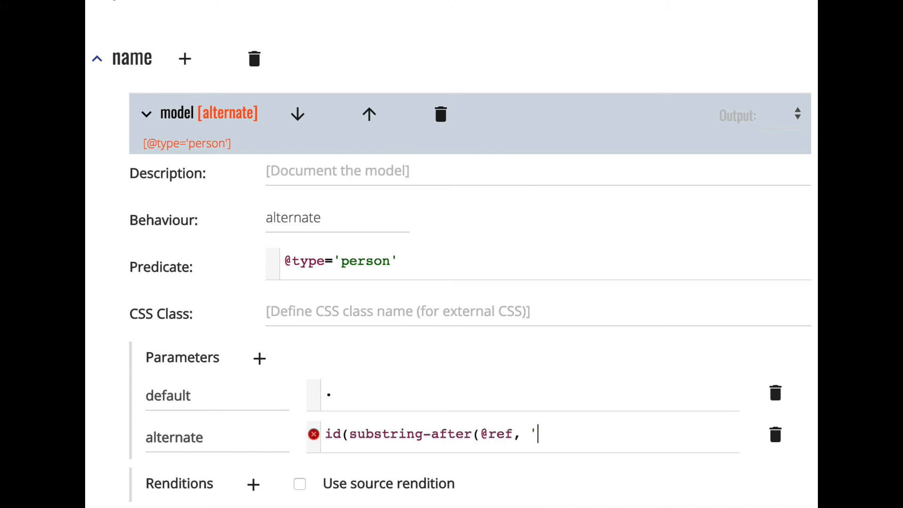
pyautogui.write("#')")
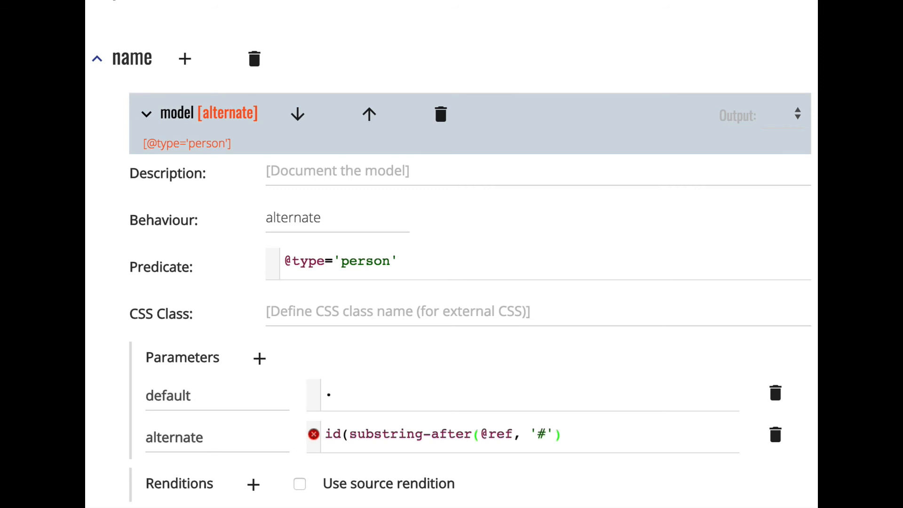
pyautogui.write(', root(.')
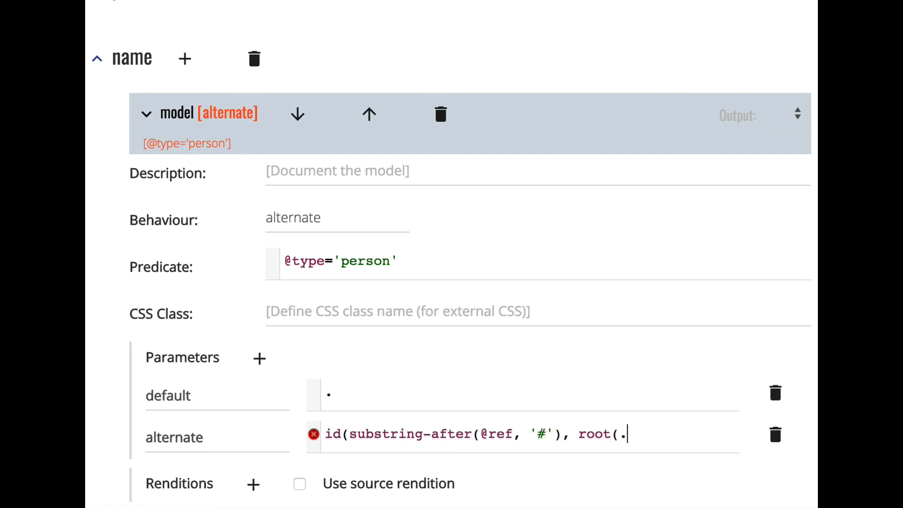
pyautogui.write('))')
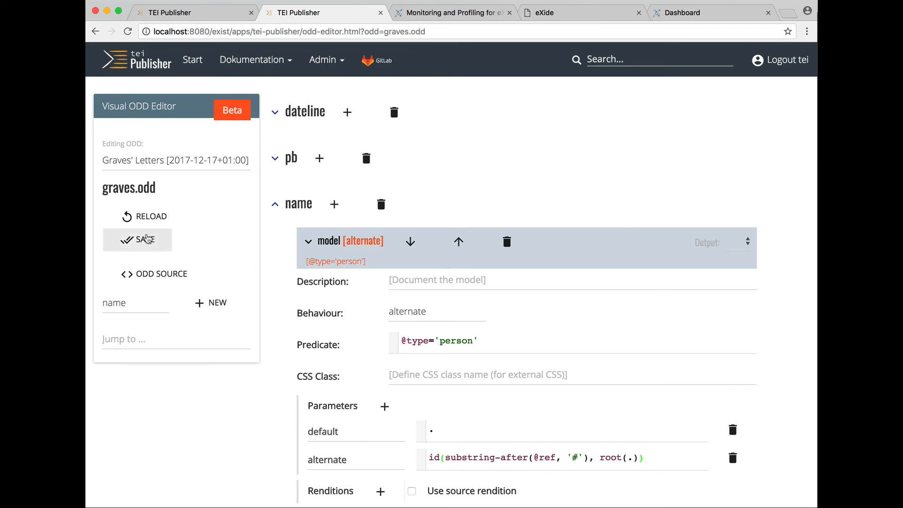
# Save graves.odd, regenerating its transforms, and dismiss the save report.
pyautogui.click(144, 240)
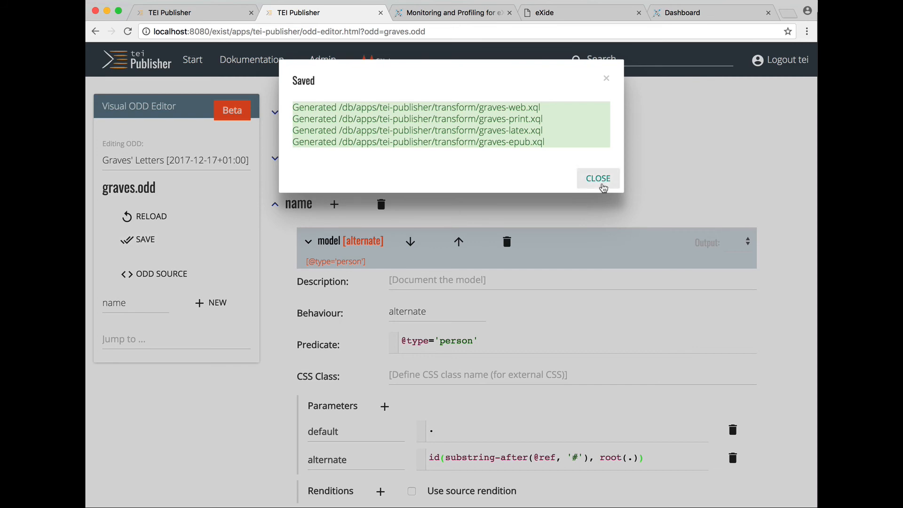
pyautogui.click(597, 178)
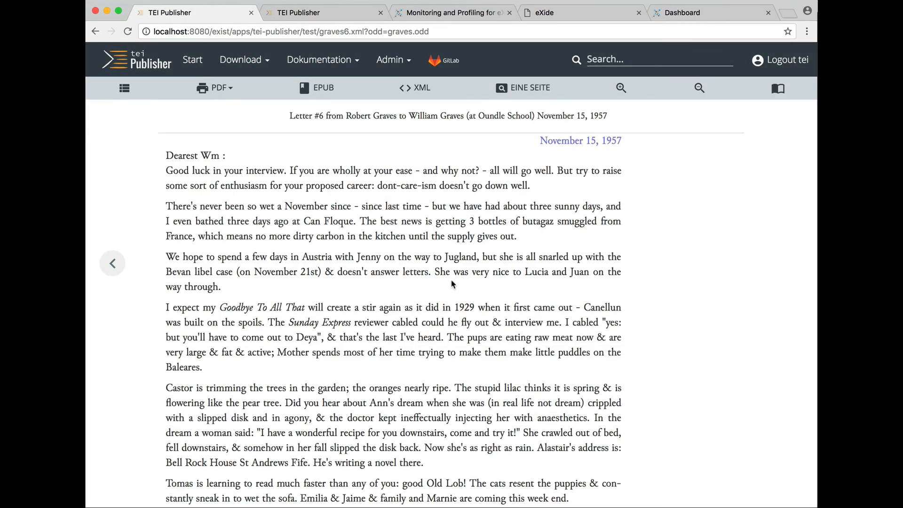
# Reload Letter #6 so person names appear with hover pop-ups from the updated ODD.
pyautogui.click(127, 32)
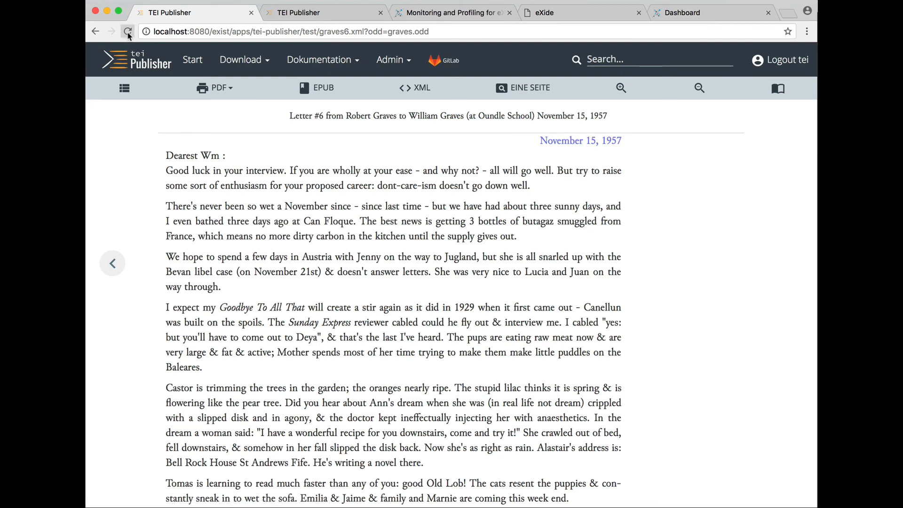
pyautogui.click(128, 32)
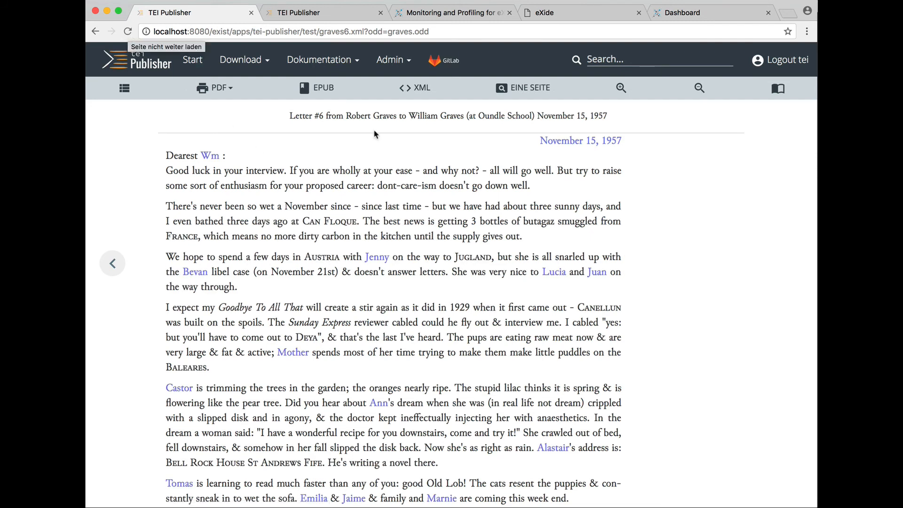
pyautogui.moveTo(376, 257)
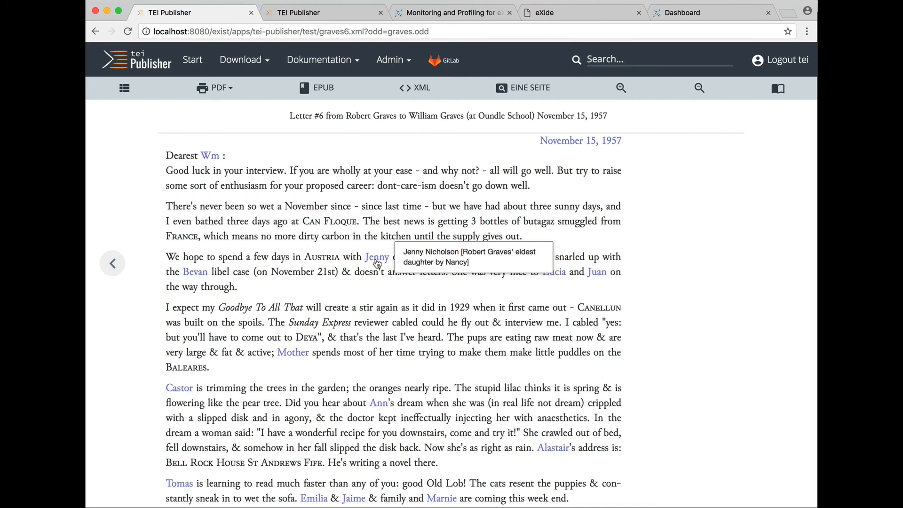
pyautogui.moveTo(570, 301)
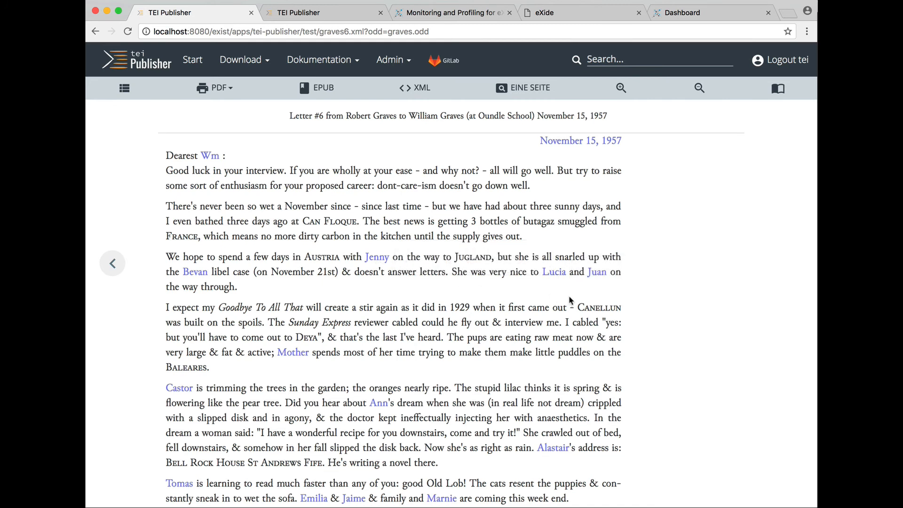
pyautogui.moveTo(455, 290)
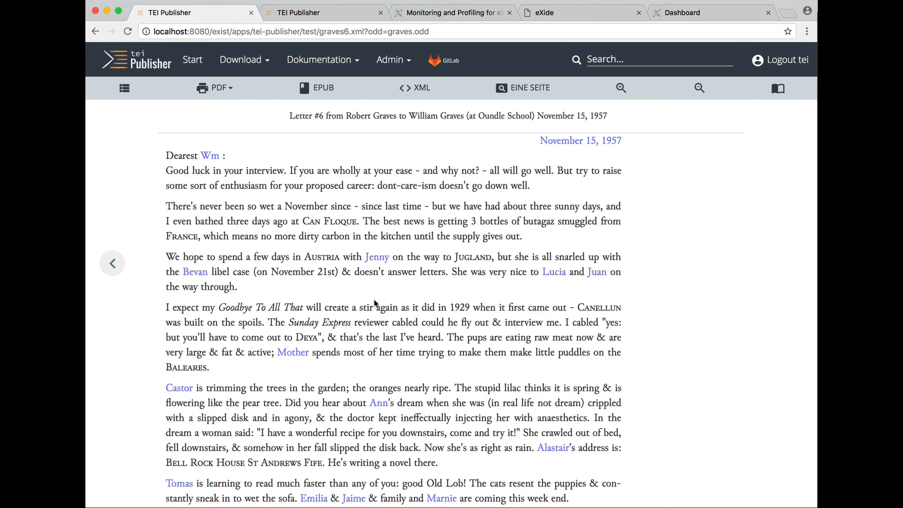
pyautogui.moveTo(411, 332)
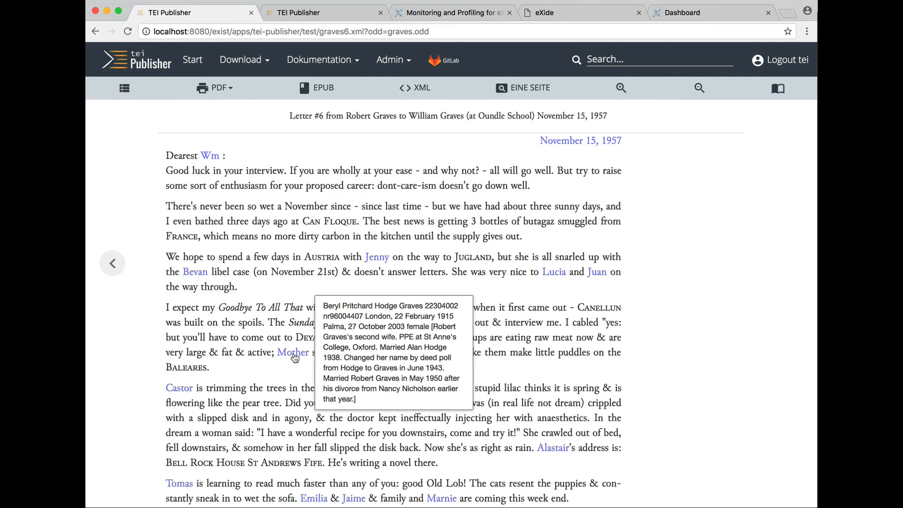
pyautogui.moveTo(290, 212)
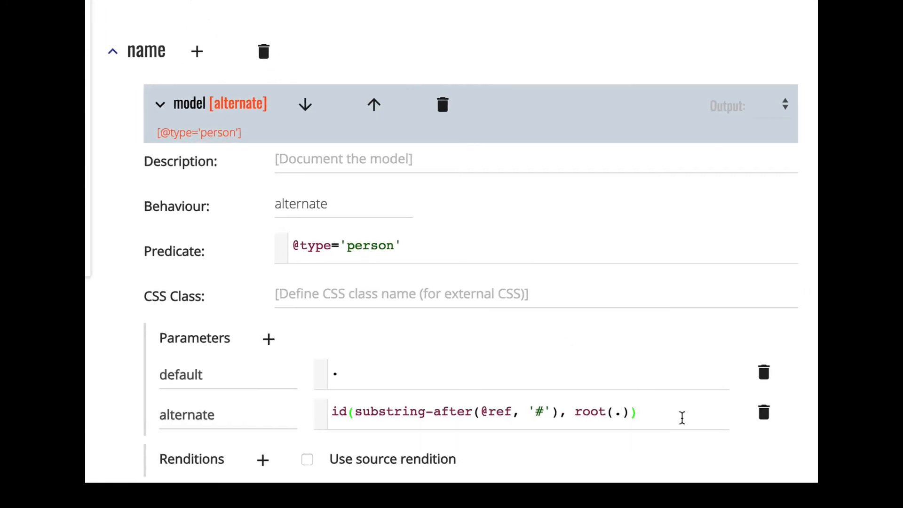
pyautogui.write('/note/st')
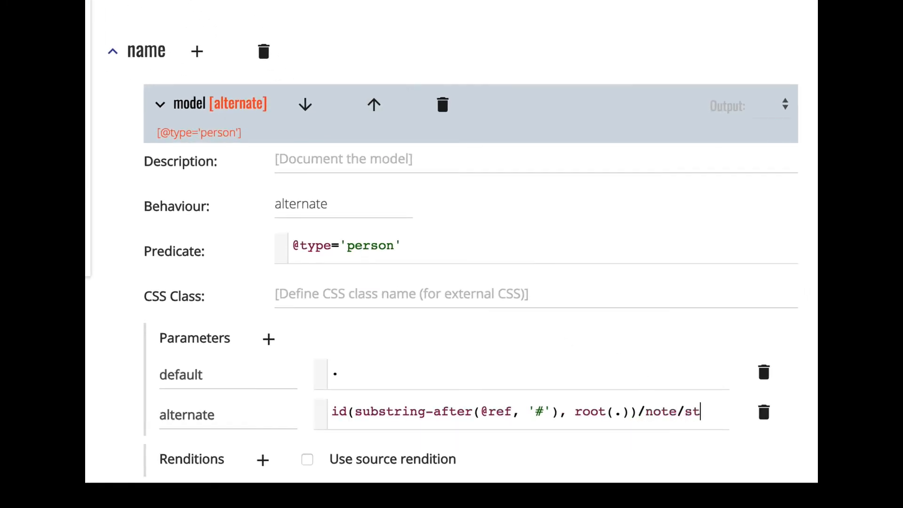
pyautogui.write('ring()')
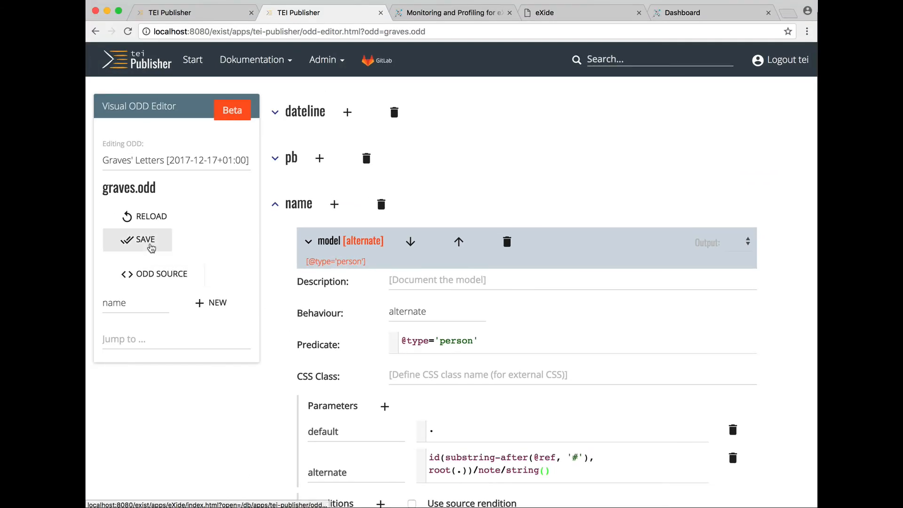
pyautogui.click(145, 238)
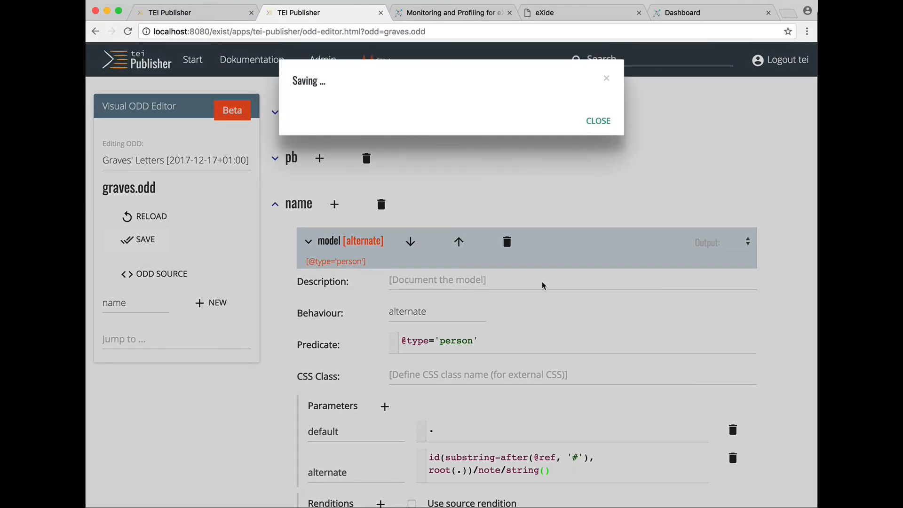
pyautogui.click(597, 120)
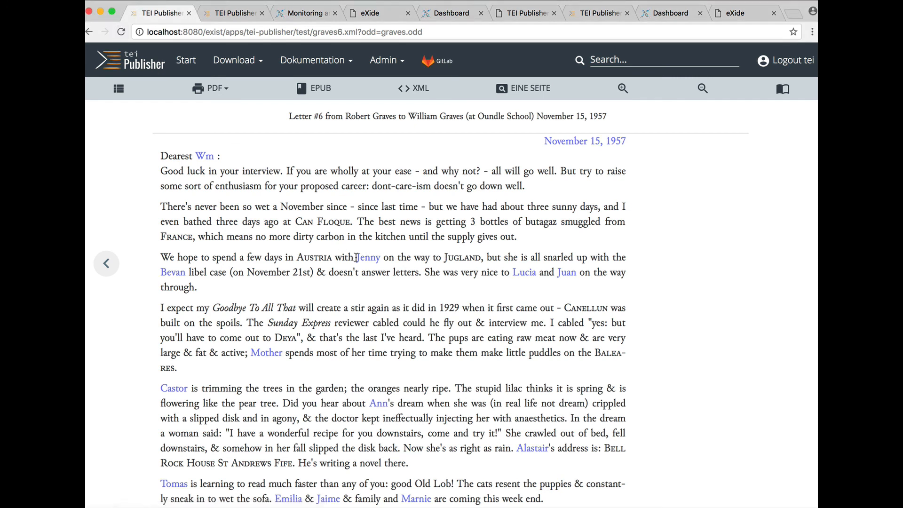
pyautogui.moveTo(173, 272)
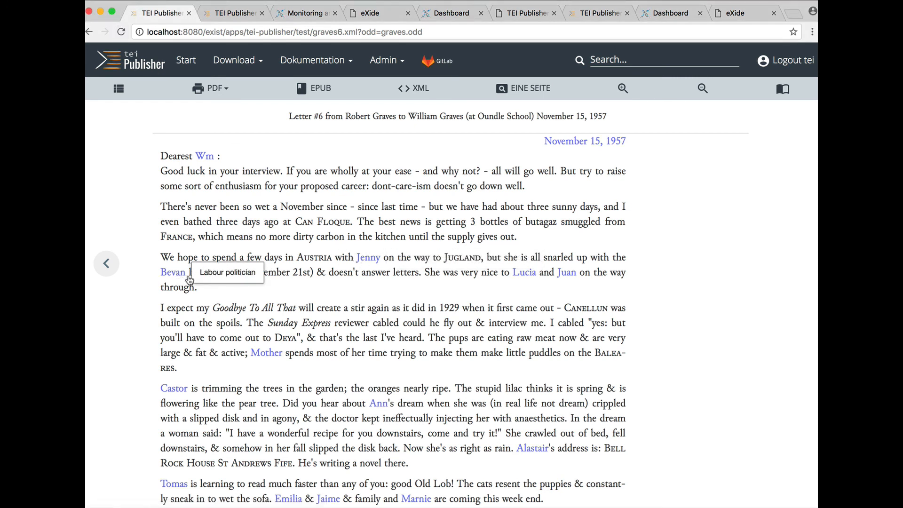
pyautogui.moveTo(565, 272)
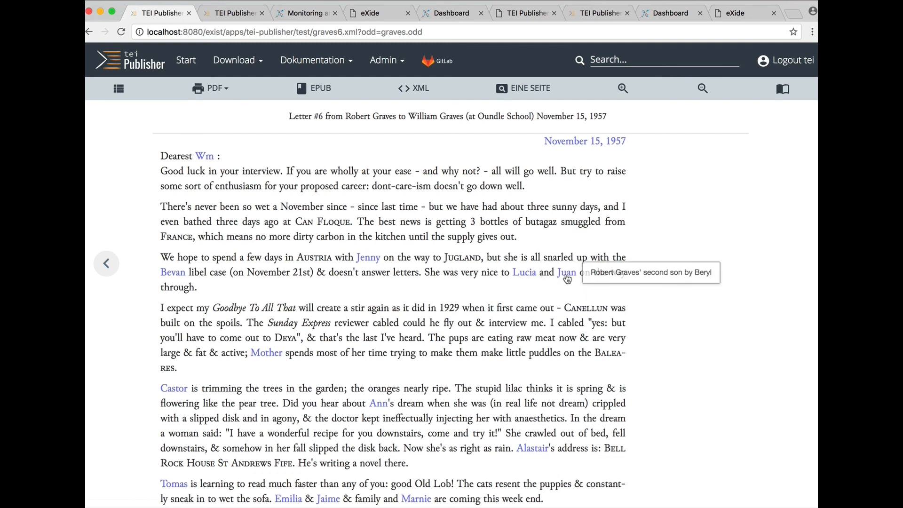
pyautogui.moveTo(519, 217)
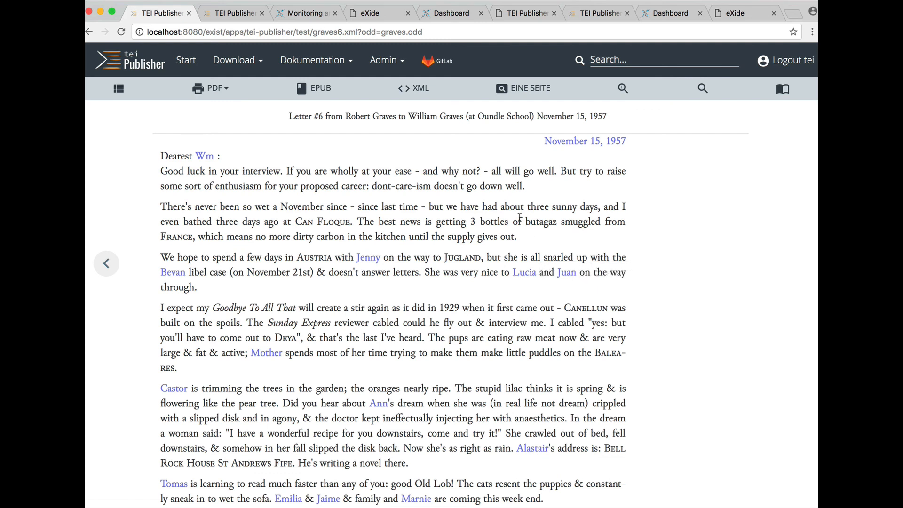
pyautogui.moveTo(466, 201)
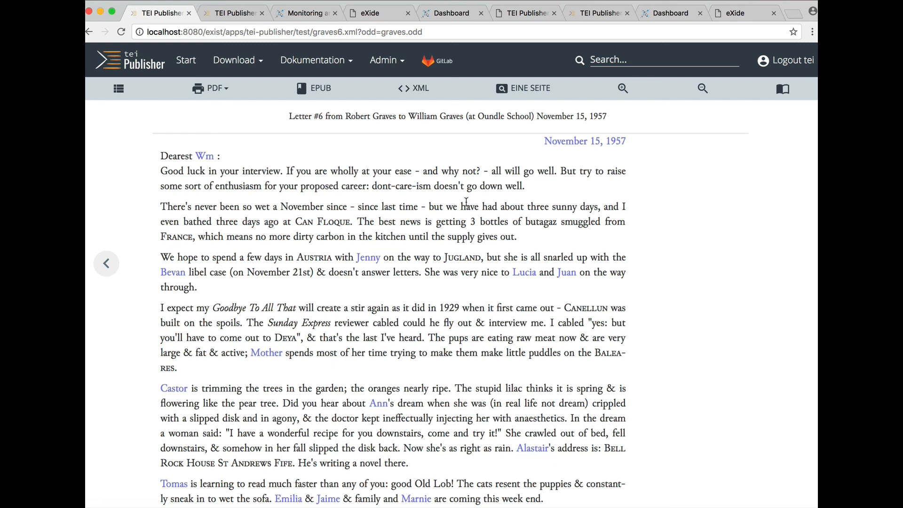